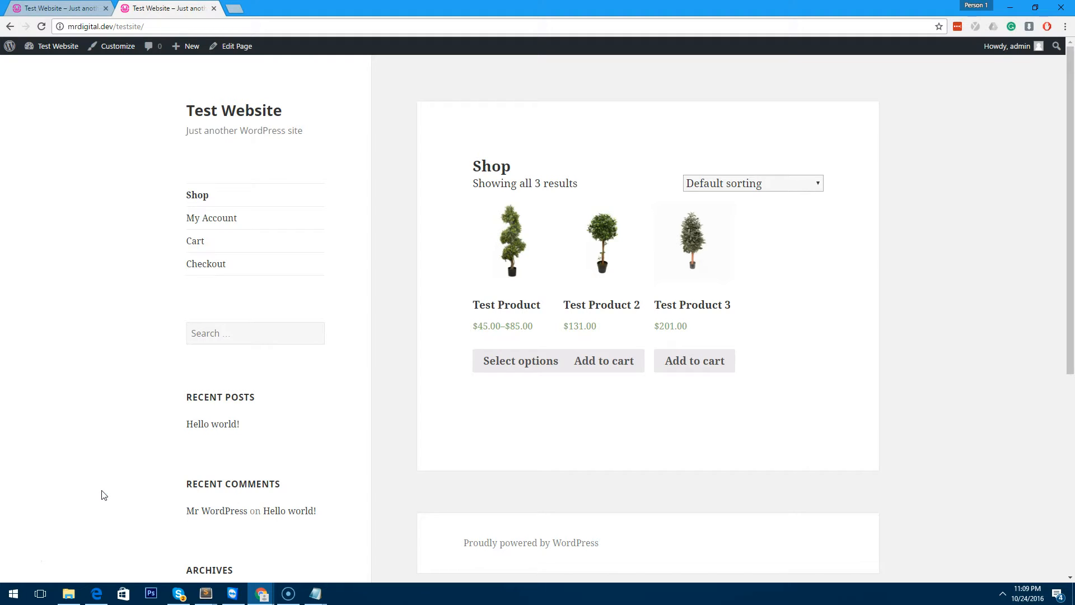
# - From the storefront, enter the admin dashboard and show the installed plugins list
pyautogui.click(56, 46)
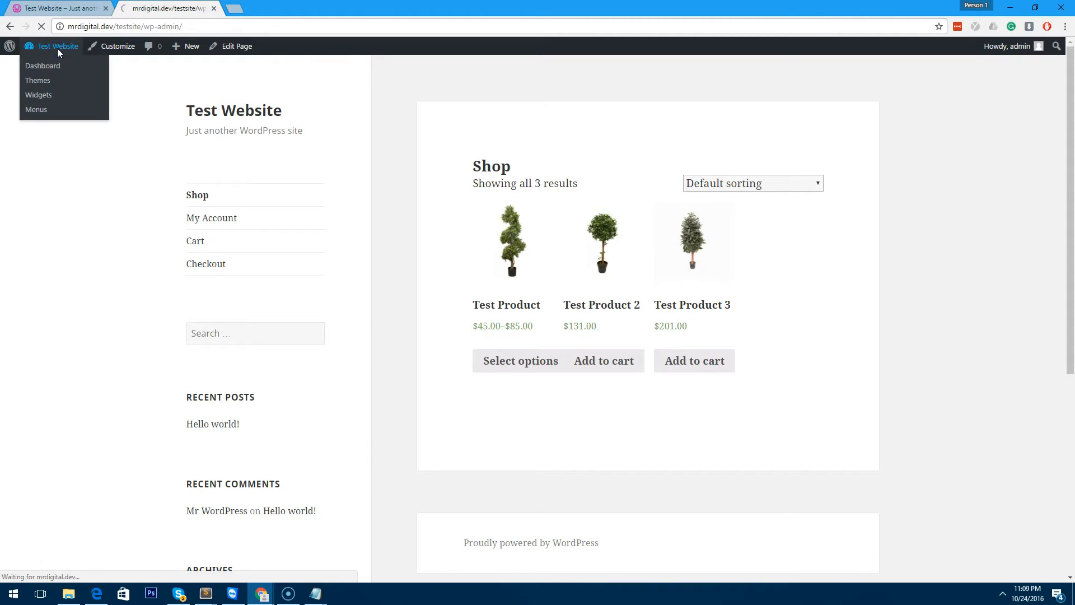
pyautogui.click(43, 65)
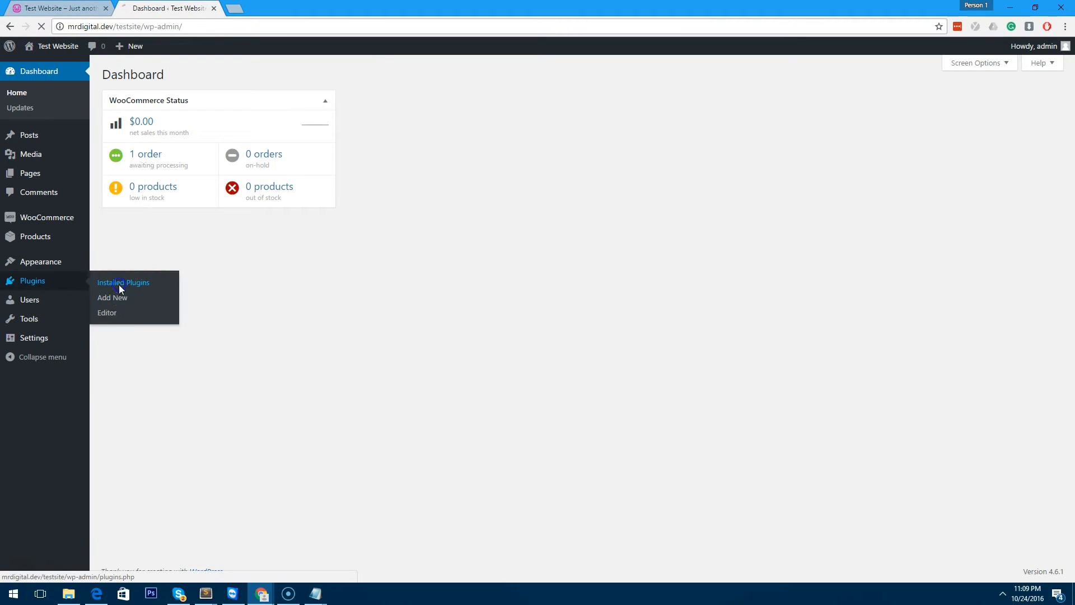
pyautogui.click(123, 282)
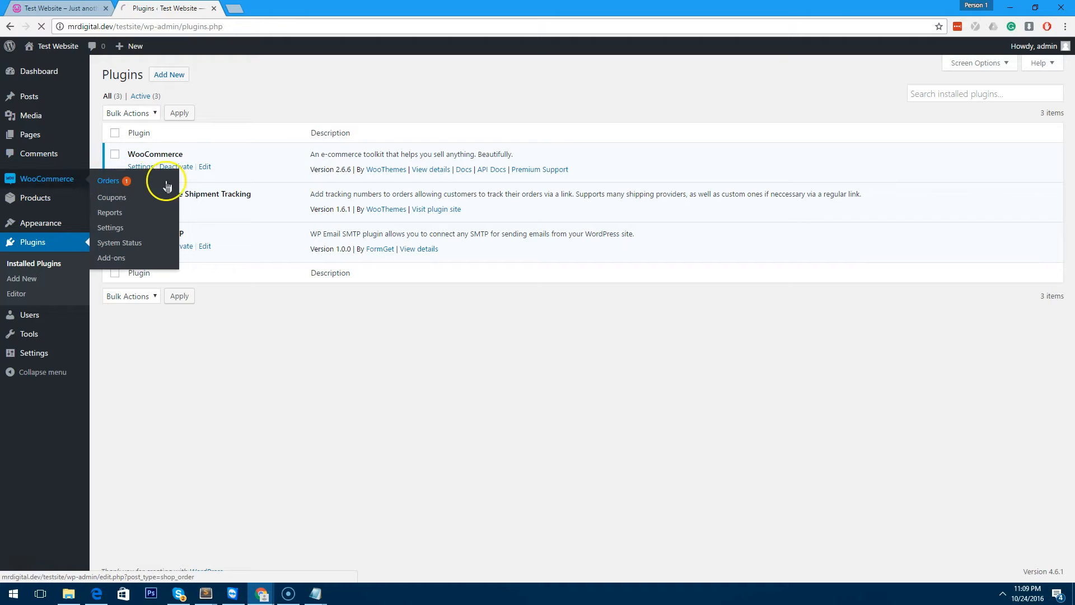
# - Show the WooCommerce orders list and check the Shipment Tracking column in Screen Options
pyautogui.click(107, 181)
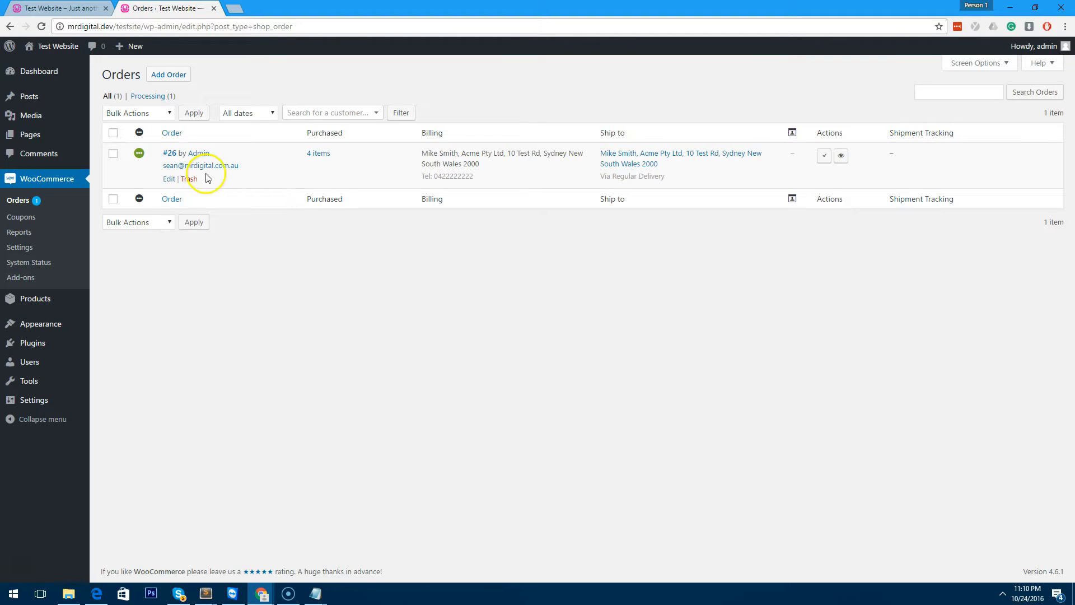
pyautogui.moveTo(979, 71)
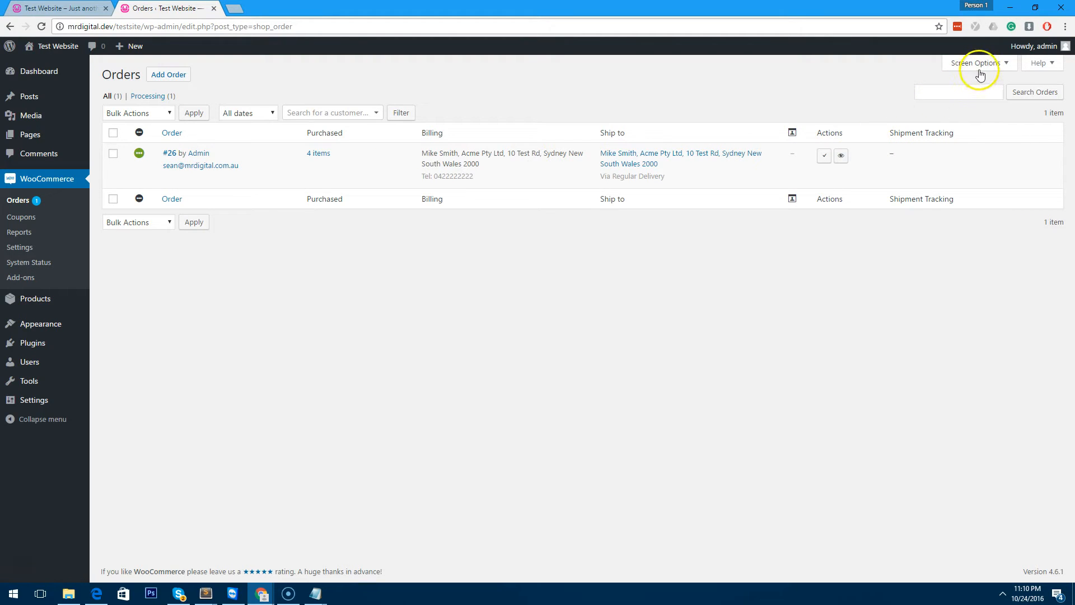
pyautogui.click(974, 62)
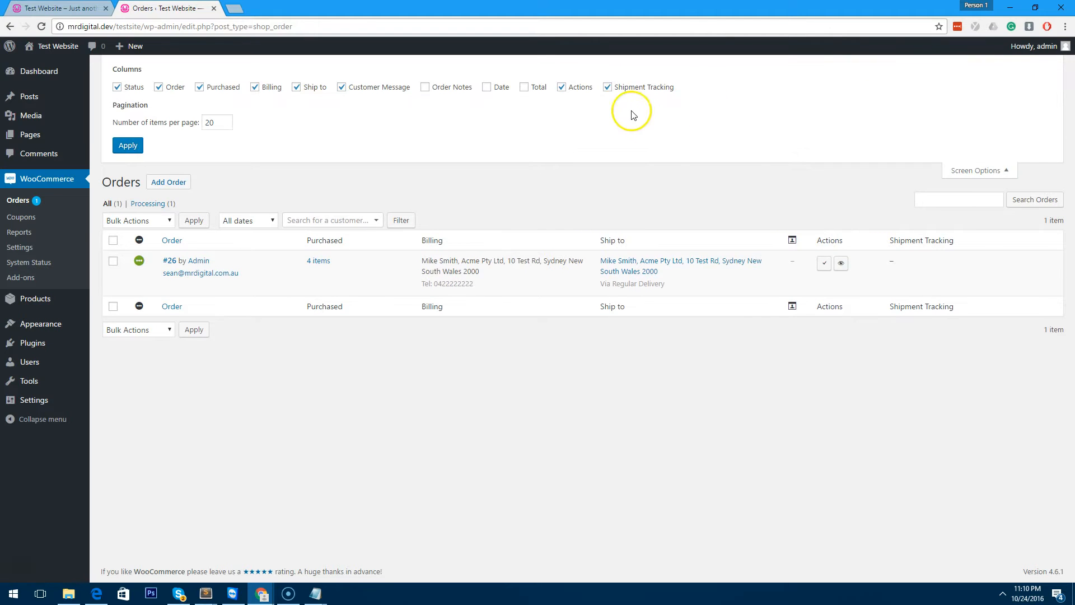
pyautogui.moveTo(972, 174)
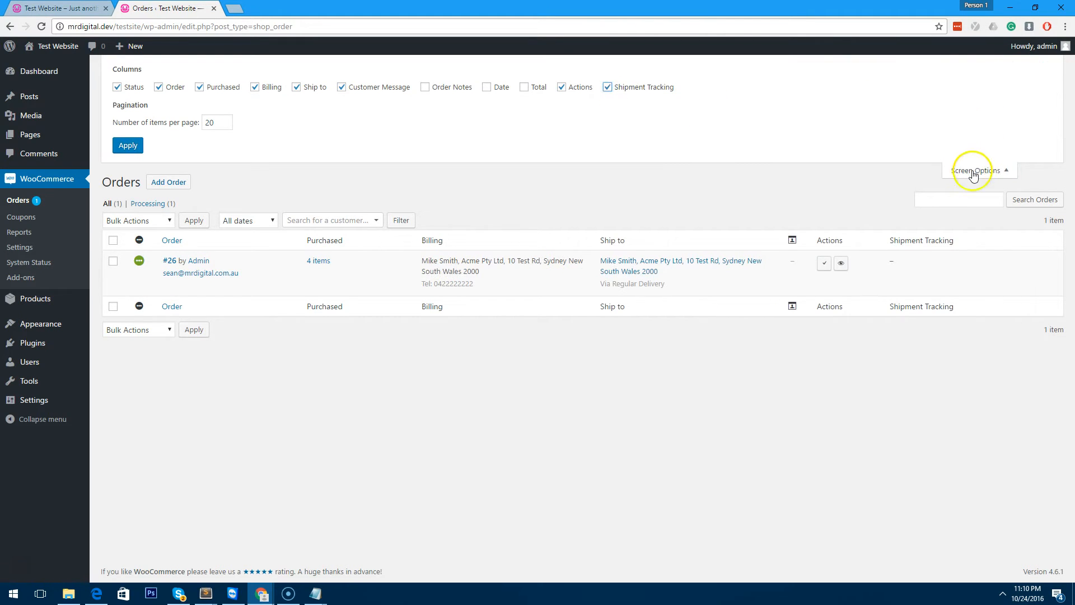
pyautogui.click(978, 170)
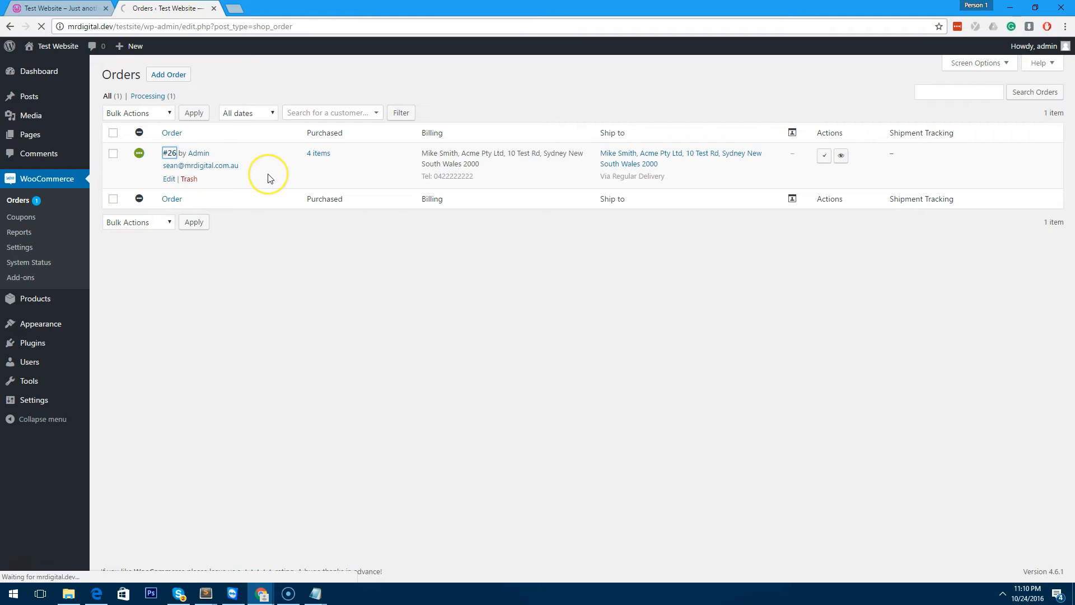
pyautogui.click(168, 152)
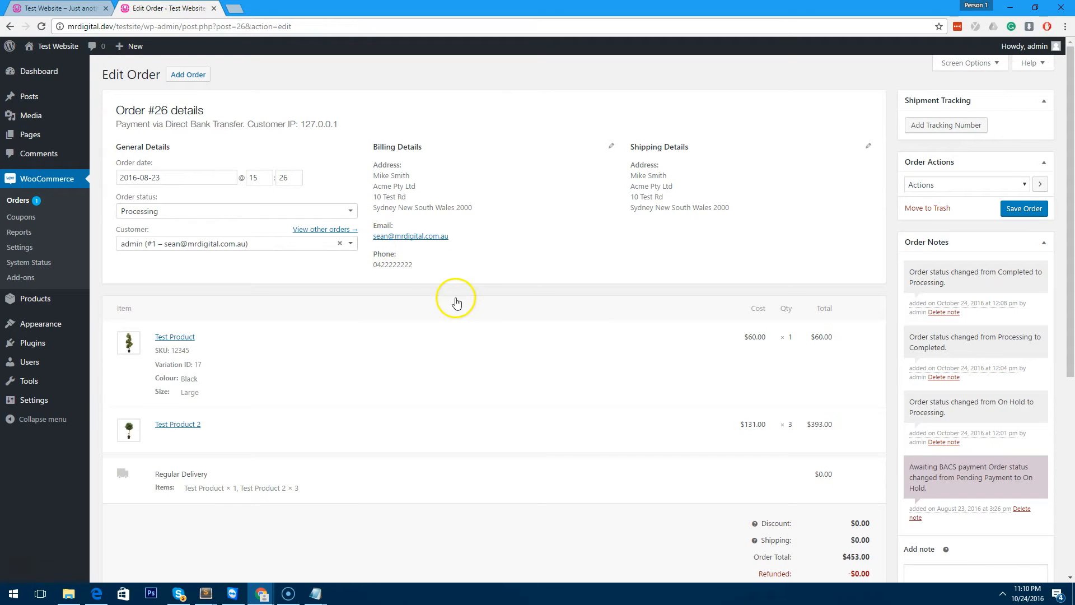
pyautogui.moveTo(909, 136)
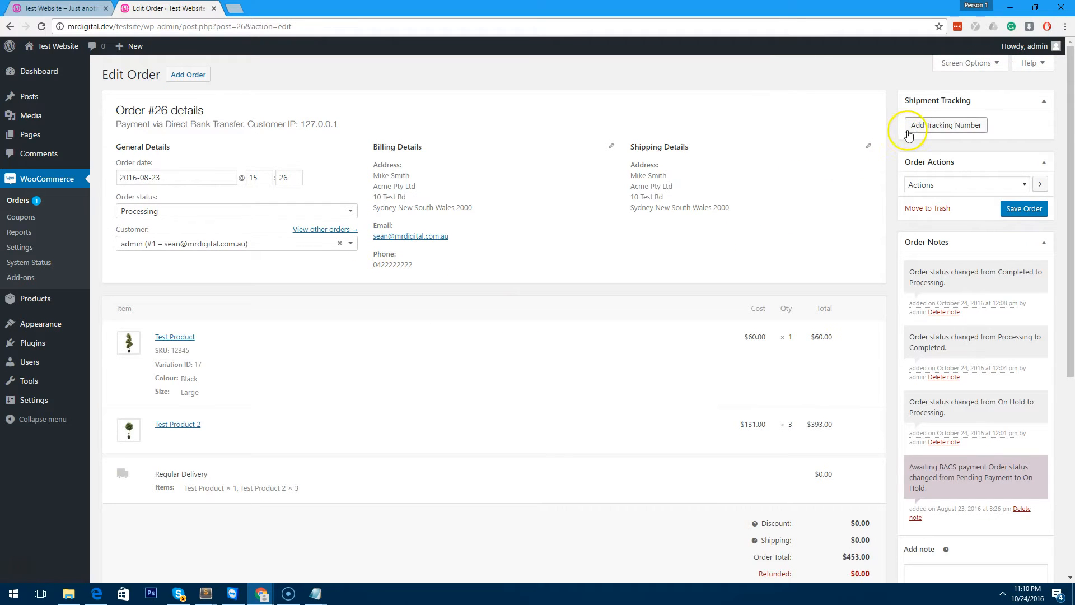
pyautogui.moveTo(925, 128)
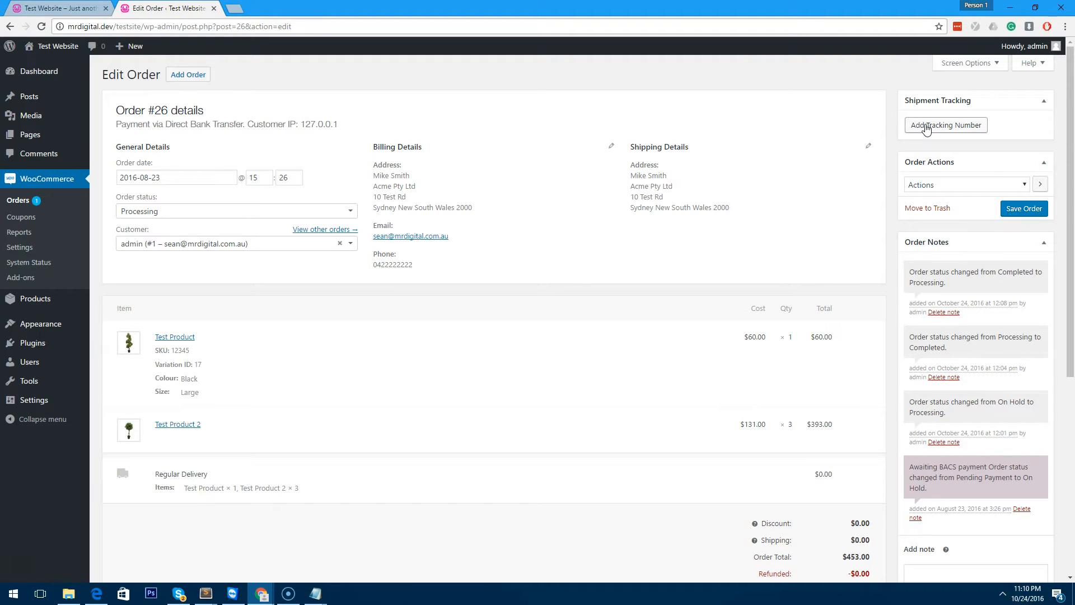
pyautogui.click(946, 126)
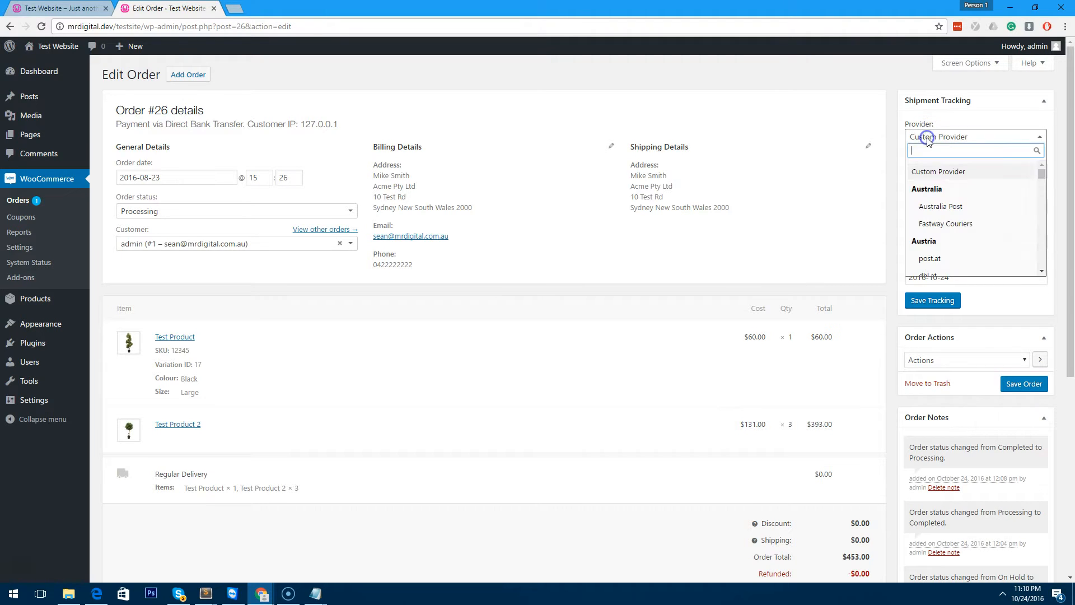
pyautogui.click(940, 206)
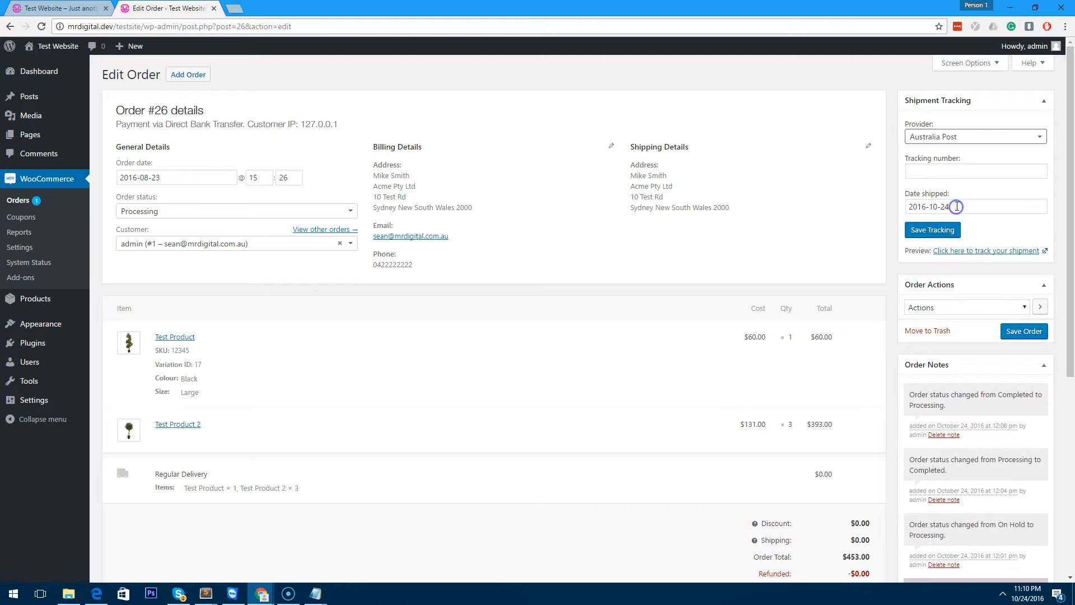
pyautogui.write('32443432234')
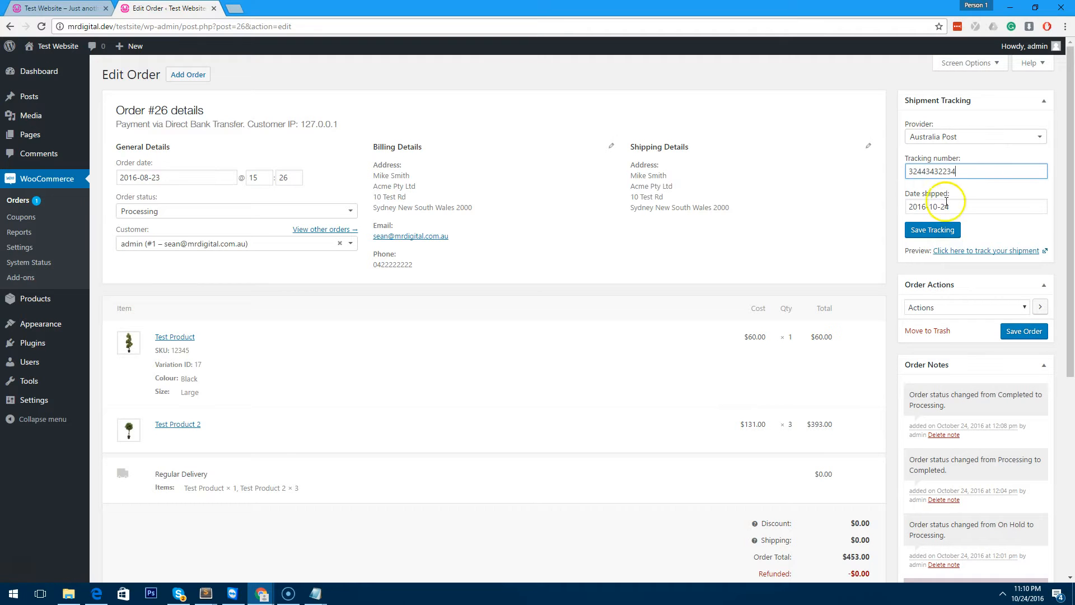
pyautogui.click(976, 206)
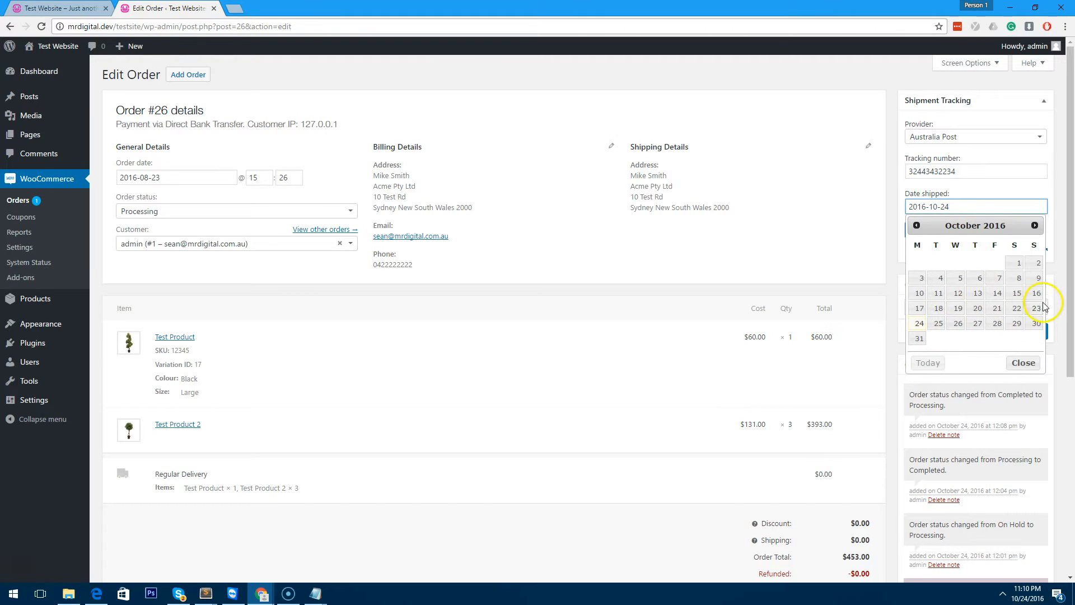
pyautogui.click(1037, 308)
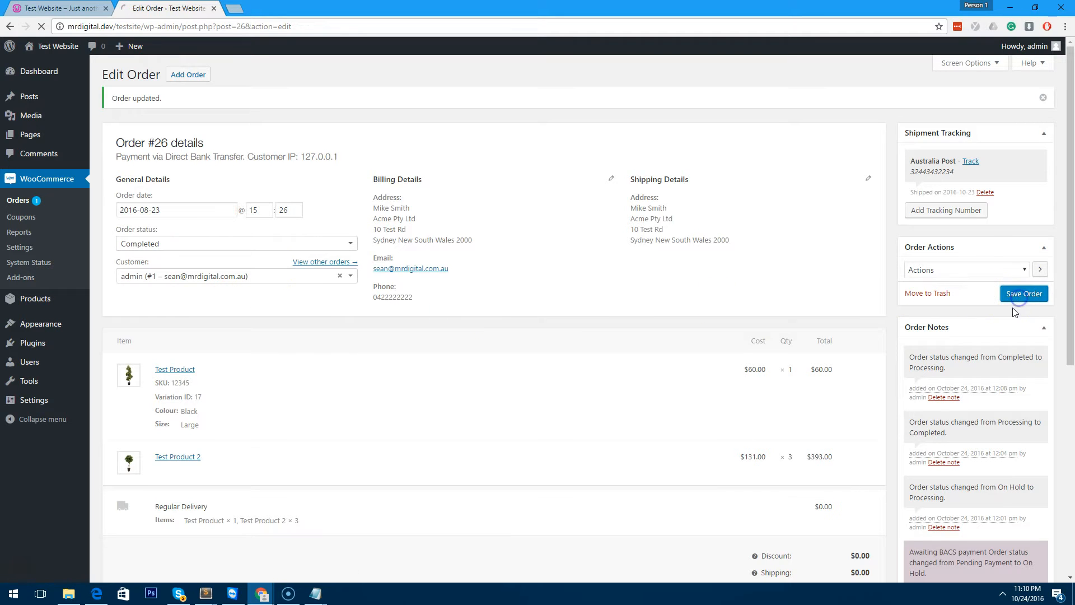
# - In Gmail, view the order-complete email's tracking information and follow its Track link
pyautogui.click(1023, 293)
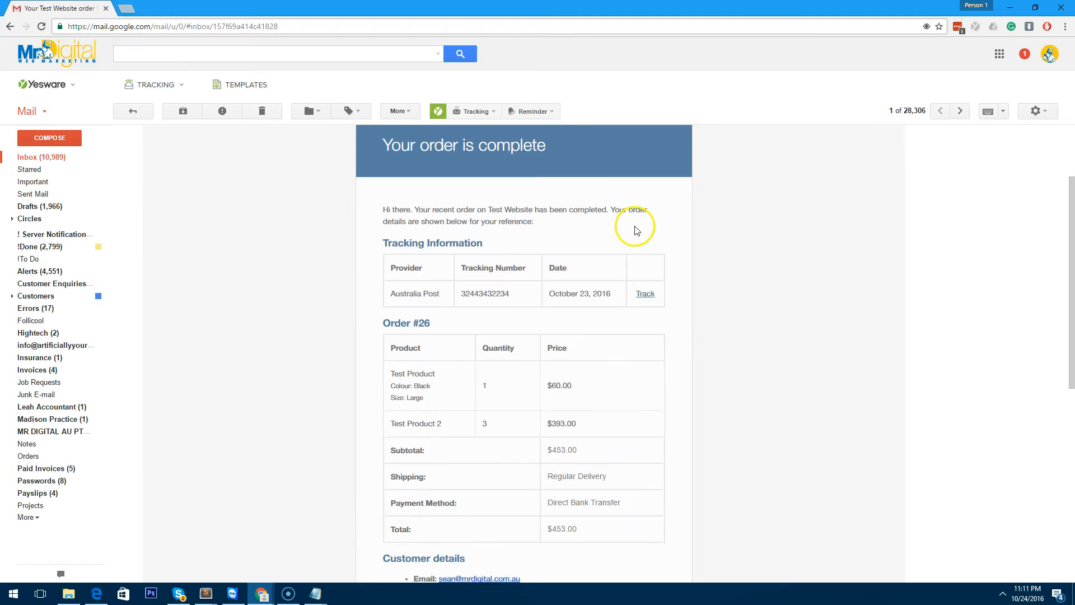
pyautogui.scroll(3)
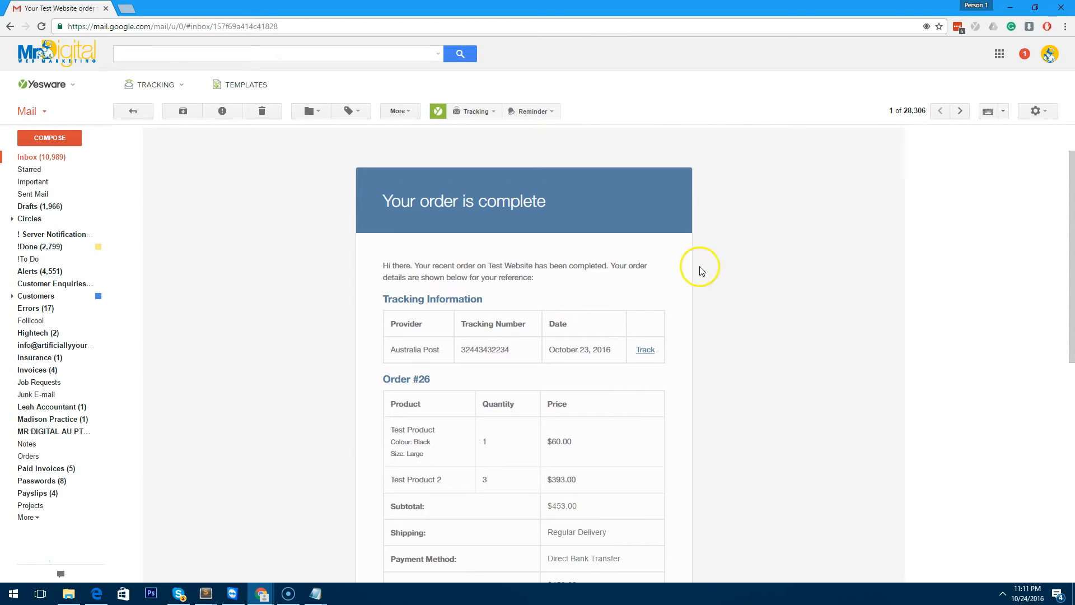
pyautogui.moveTo(441, 353)
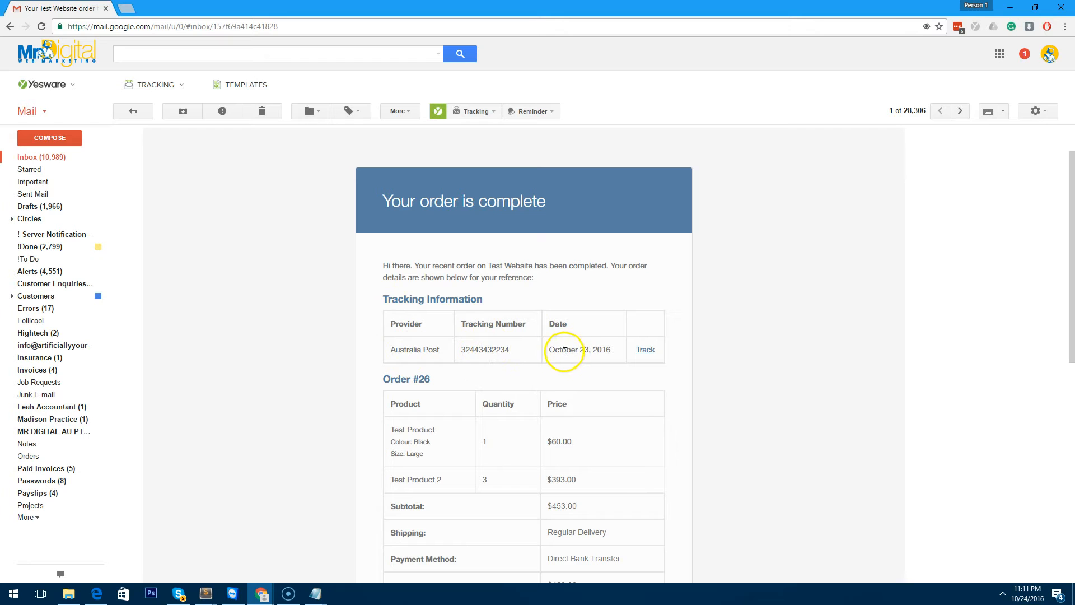
pyautogui.click(645, 350)
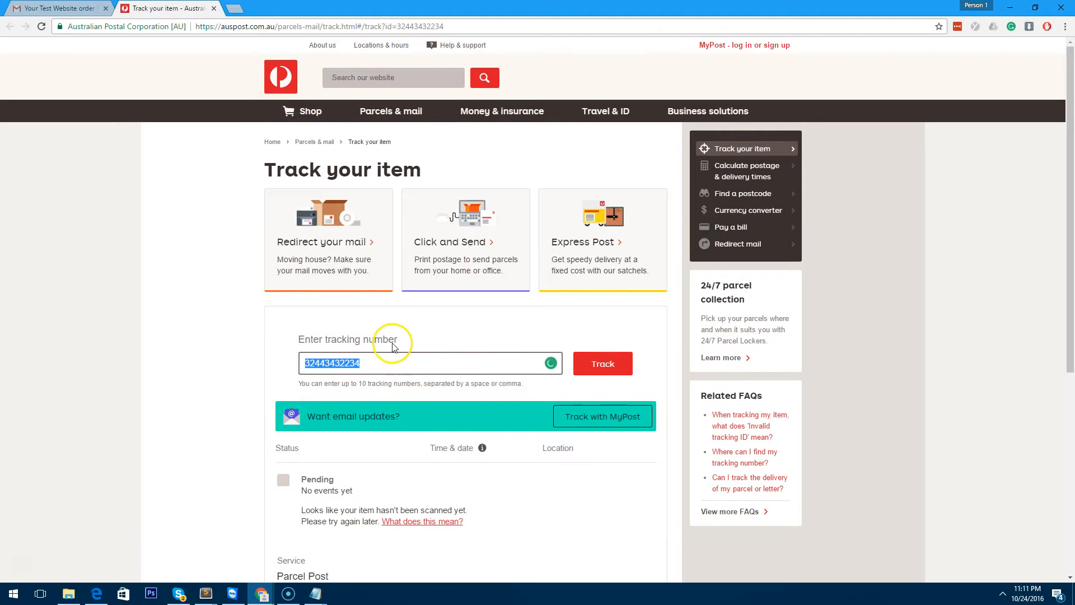
pyautogui.scroll(-3)
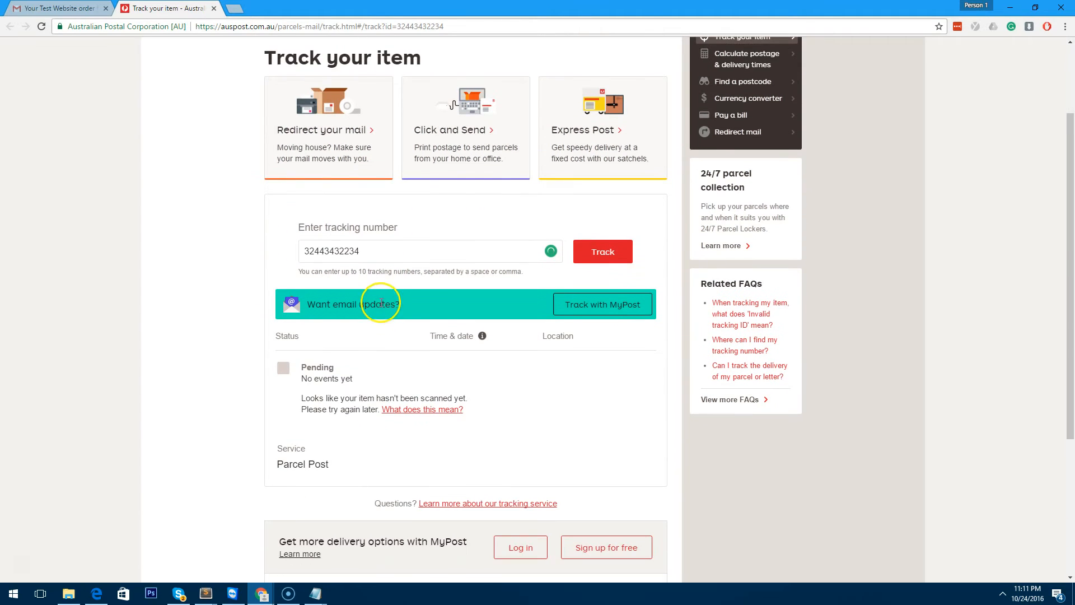
pyautogui.moveTo(437, 239)
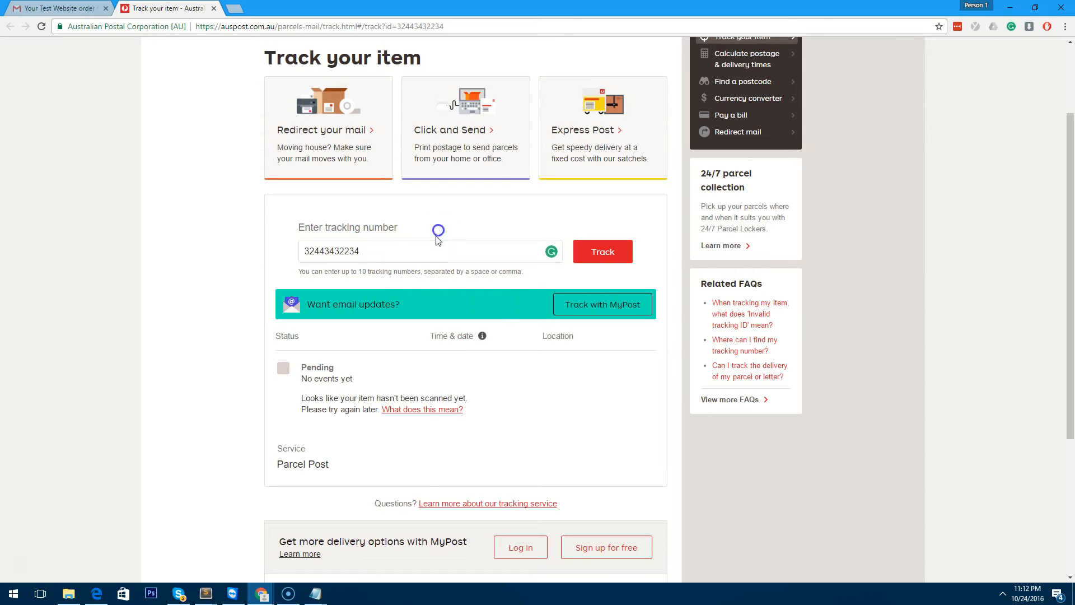
pyautogui.moveTo(409, 228)
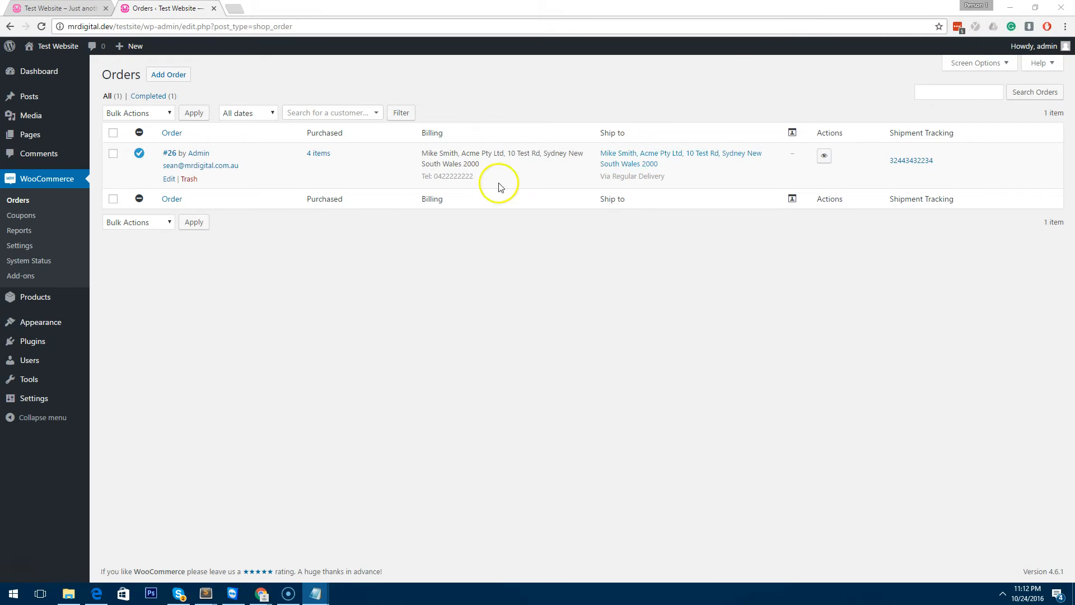
# - On order #26, begin a new tracking entry using Custom Provider with blank fields
pyautogui.click(168, 178)
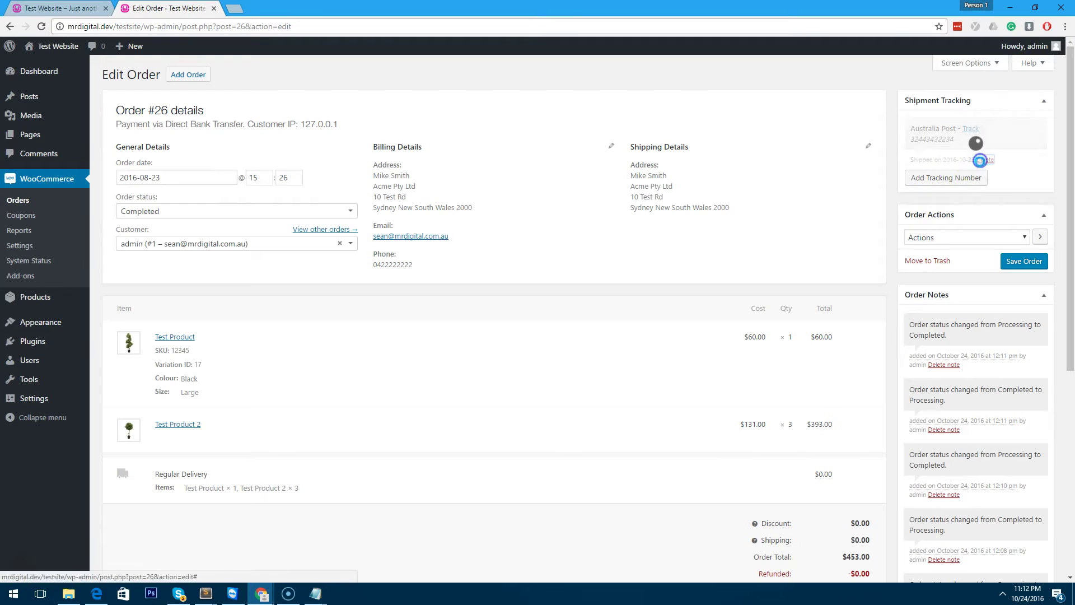
pyautogui.click(945, 177)
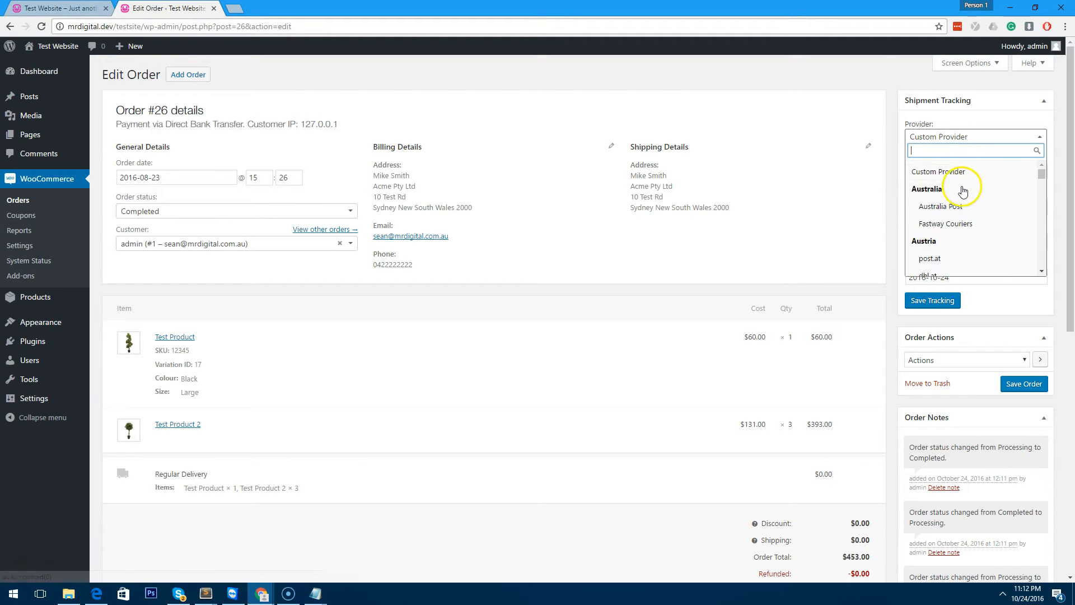
pyautogui.scroll(-3)
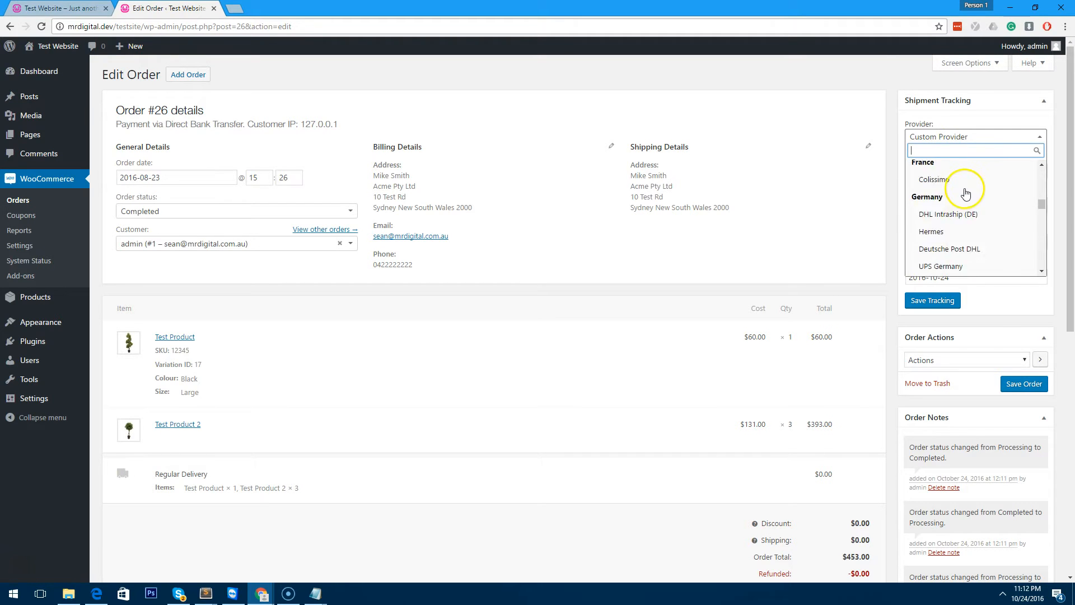
pyautogui.click(975, 137)
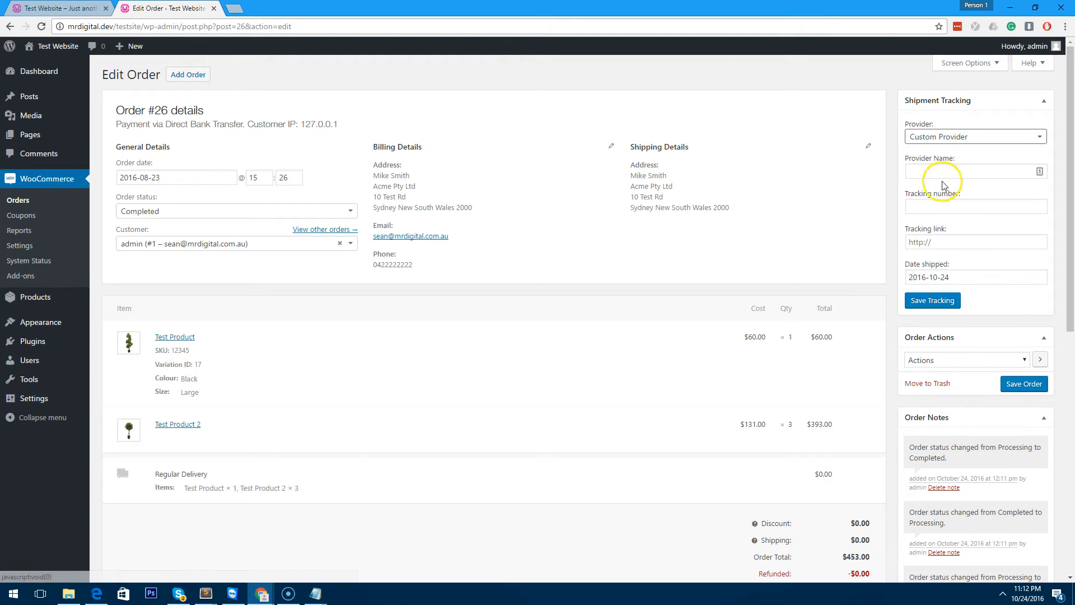
pyautogui.click(969, 172)
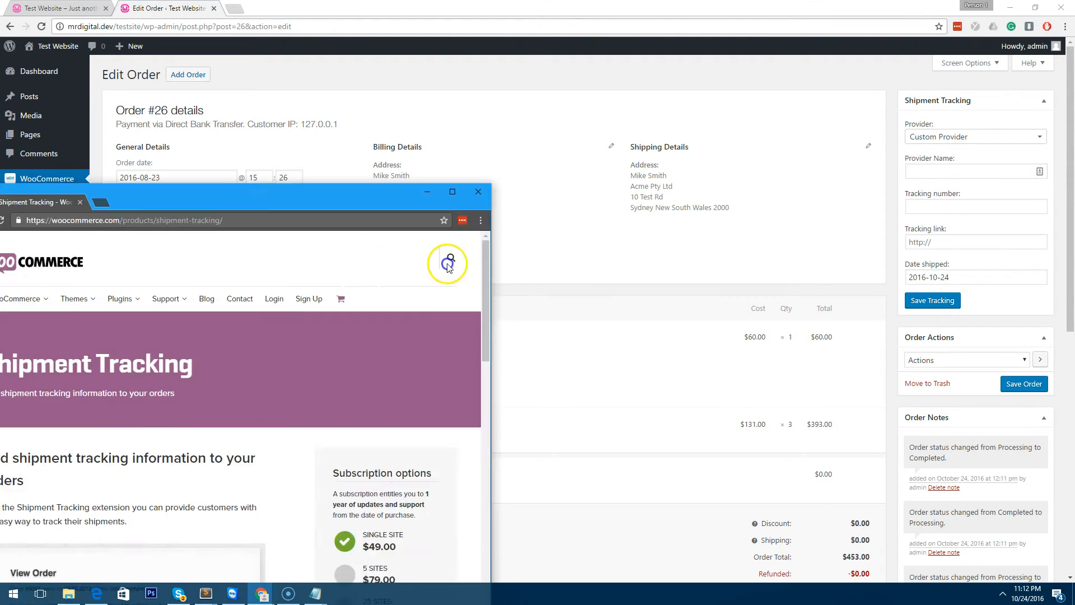
pyautogui.click(477, 191)
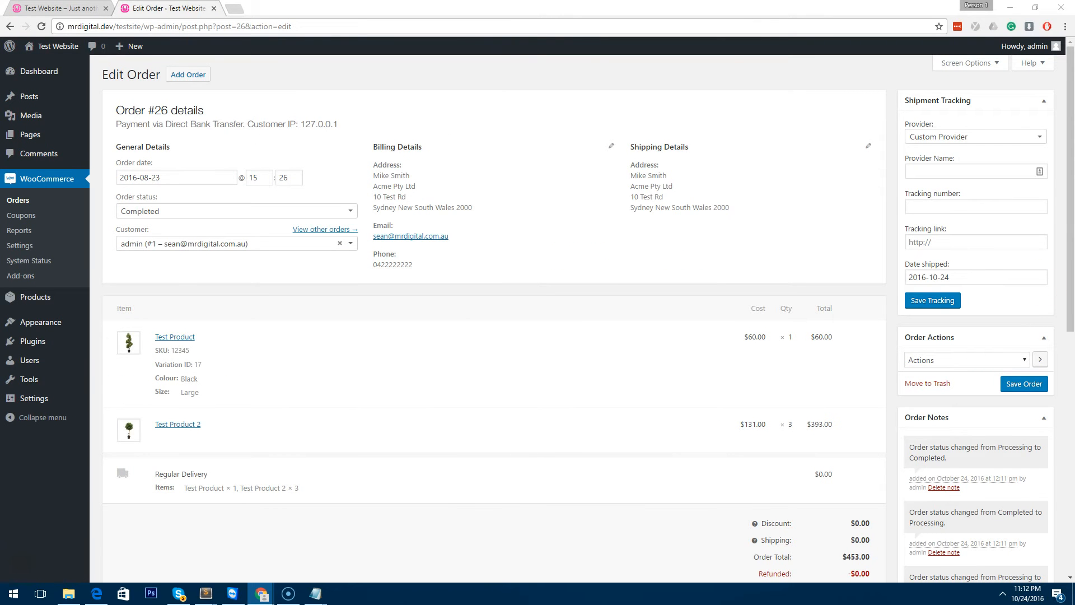
pyautogui.moveTo(40, 322)
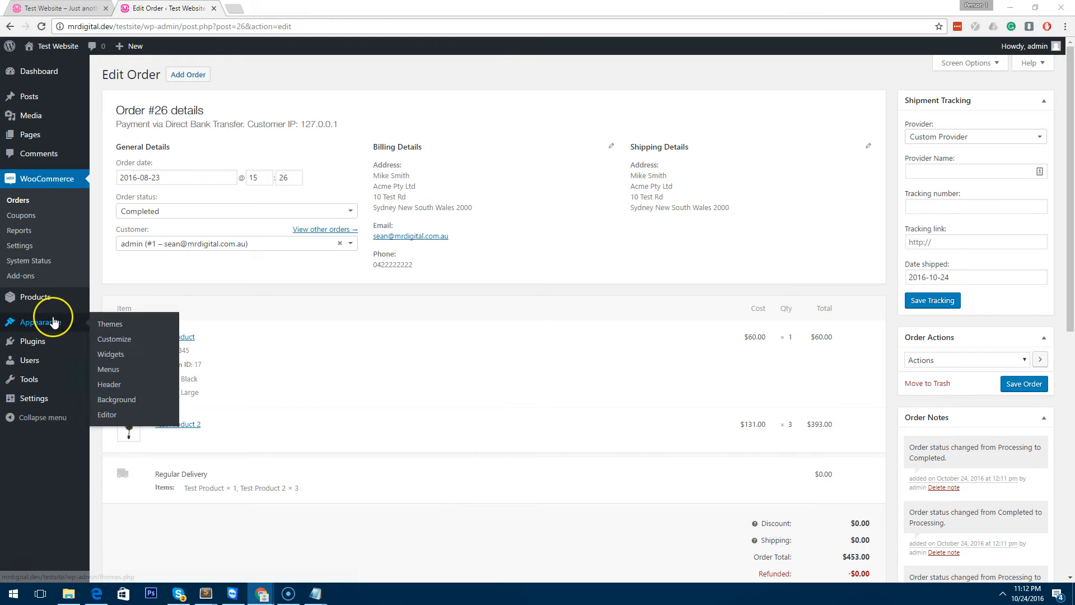
pyautogui.moveTo(117, 387)
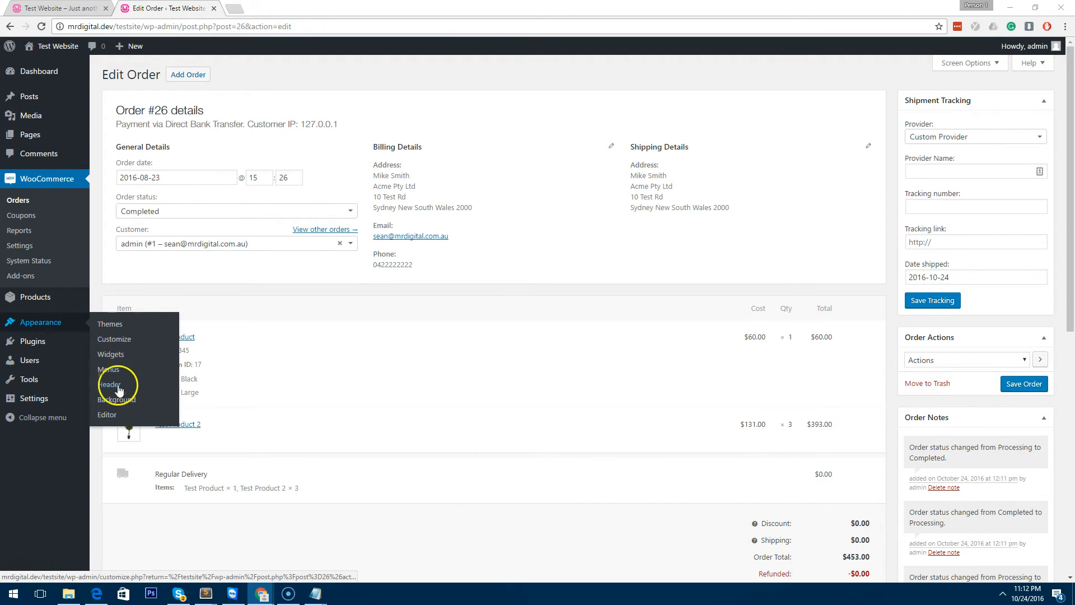
# - In the theme editor, edit Twenty Fifteen's functions.php to add a Direct Freight provider filter and update the file
pyautogui.click(108, 414)
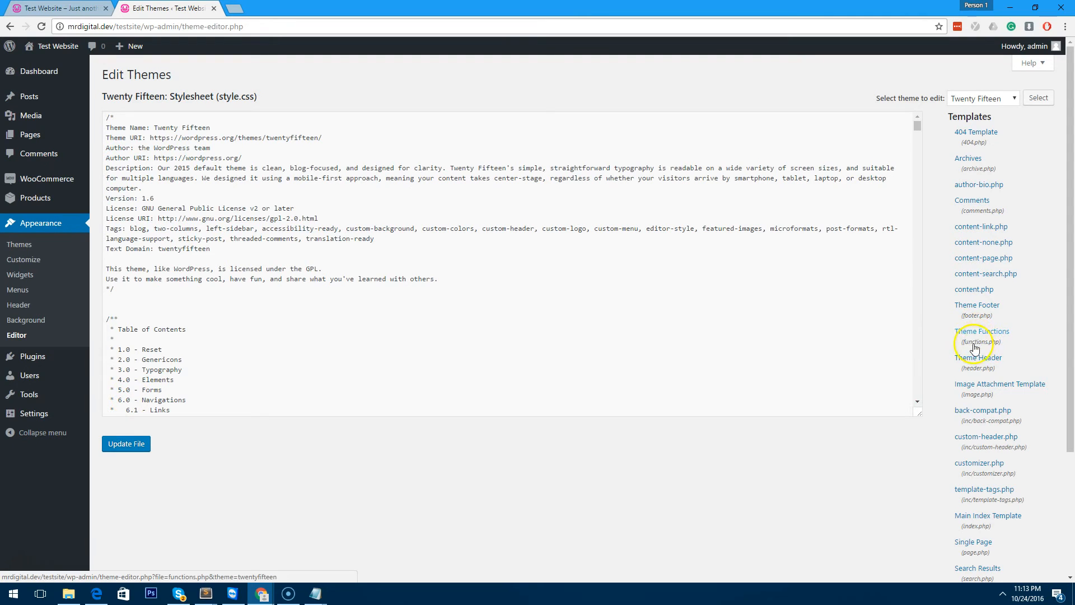
pyautogui.click(983, 330)
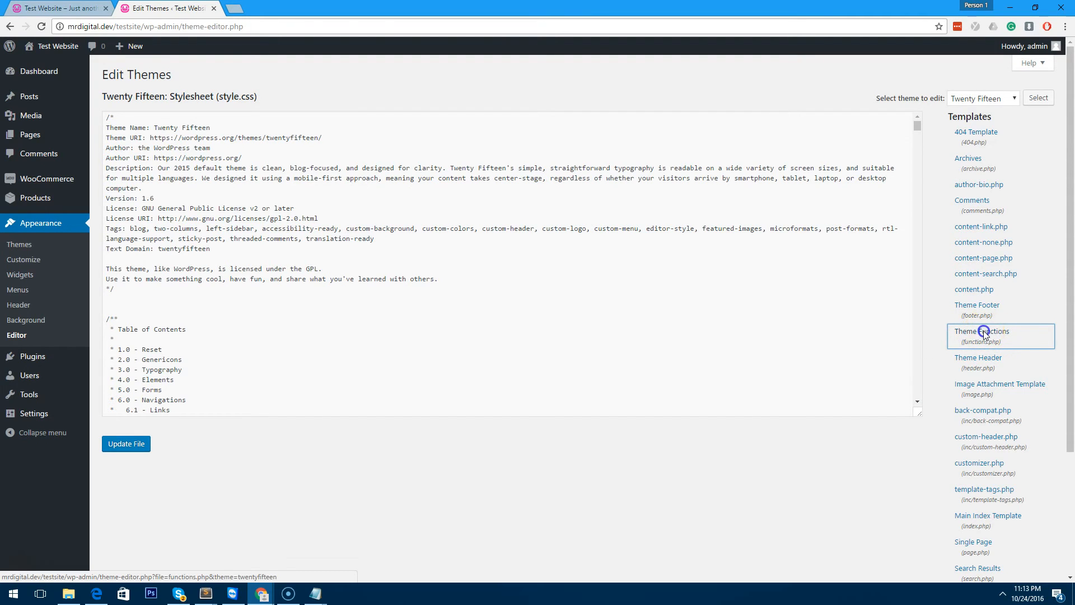
pyautogui.click(983, 330)
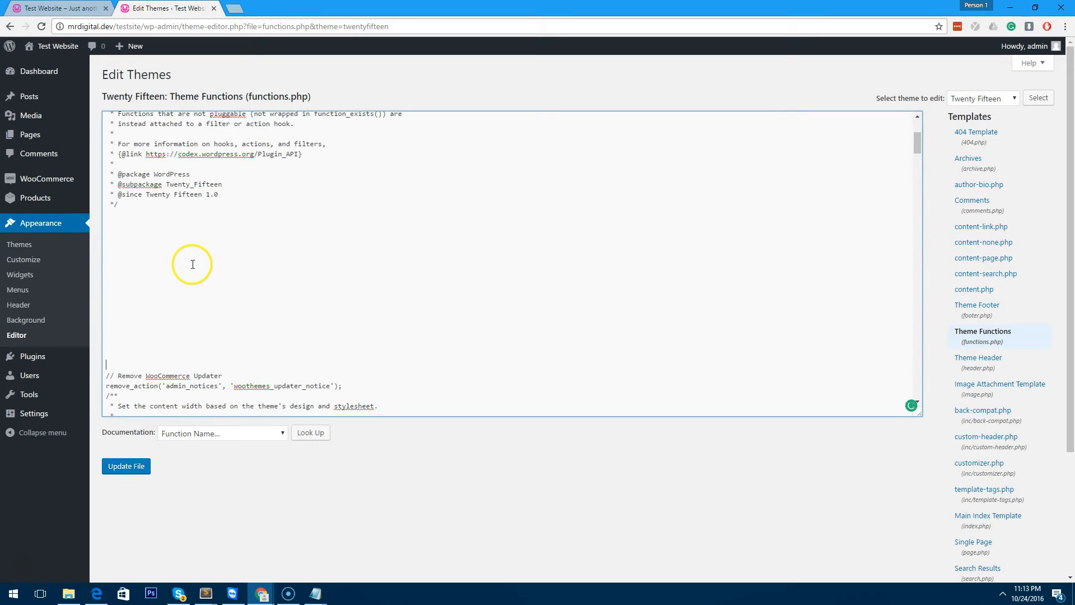
pyautogui.scroll(-3)
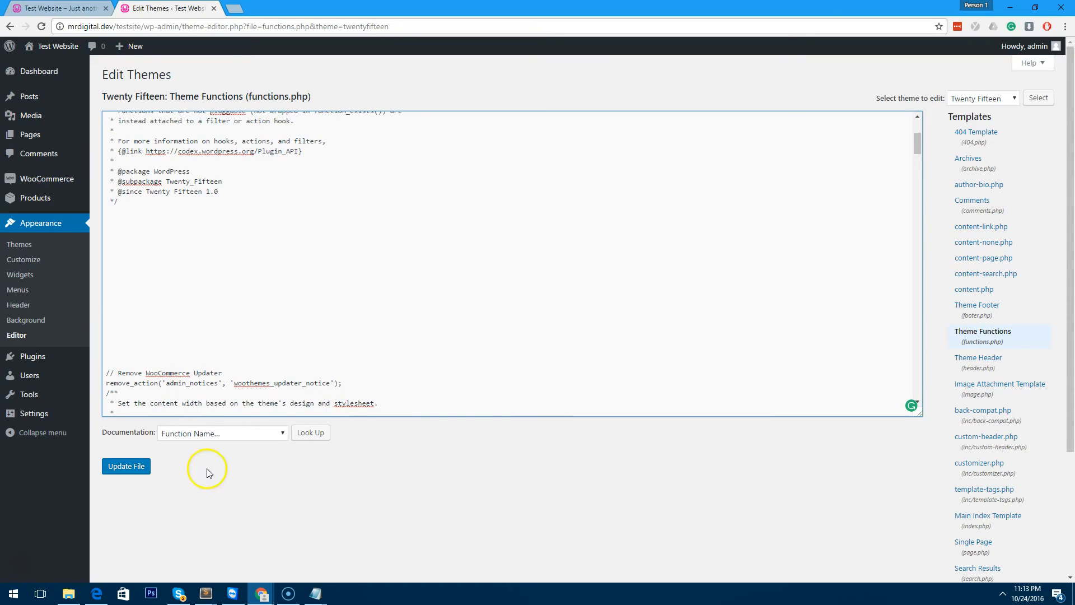
pyautogui.click(126, 466)
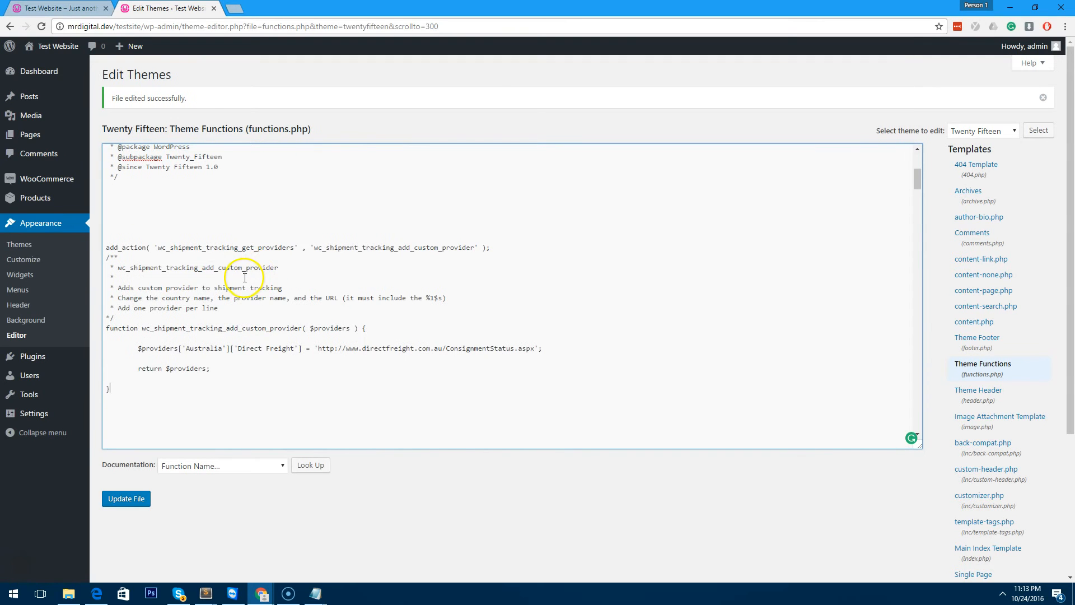
pyautogui.moveTo(231, 348)
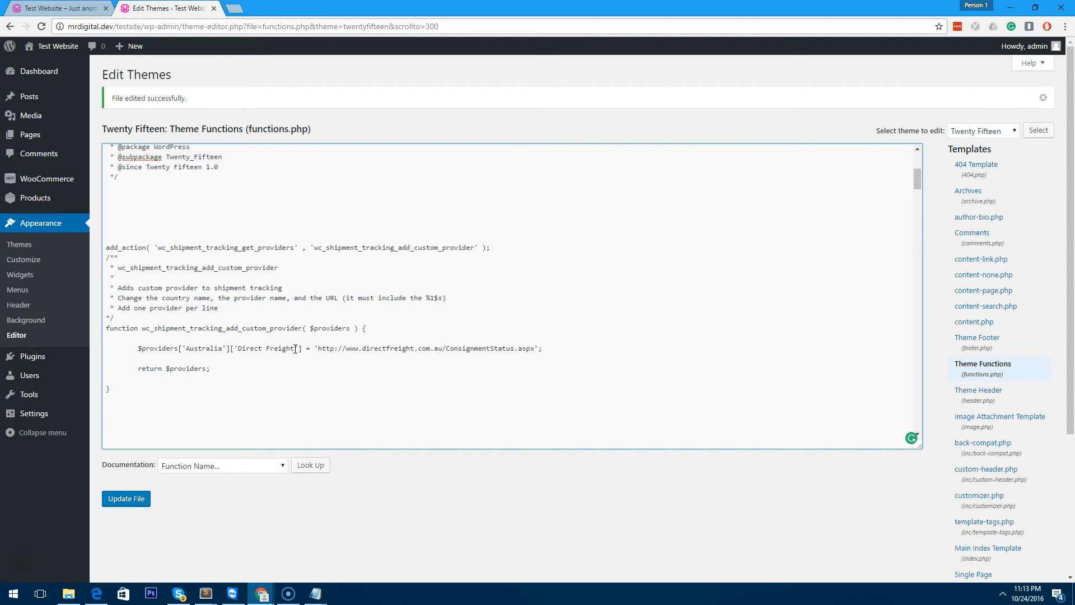
# - Highlight 'Direct Freight' in the provider code and search 'direct freig' to reach its website
pyautogui.doubleClick(264, 348)
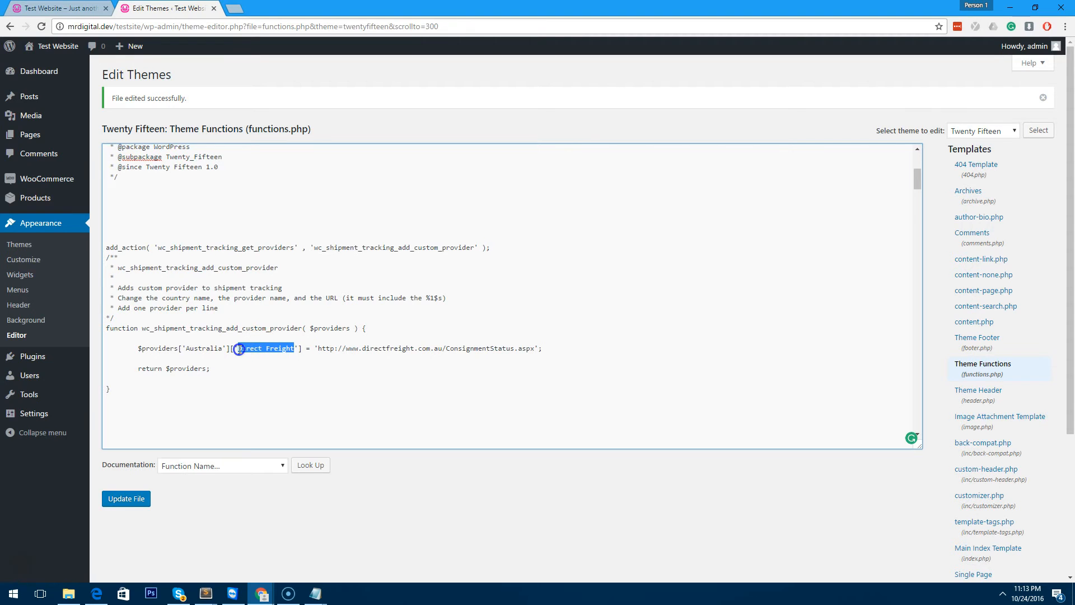
pyautogui.doubleClick(200, 348)
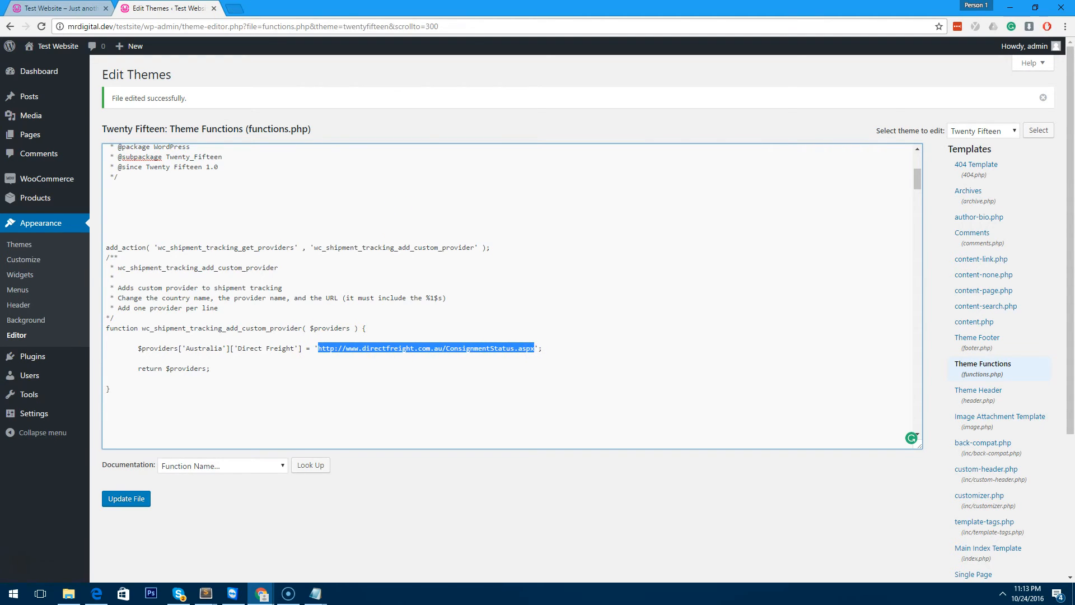
pyautogui.write('direct freig')
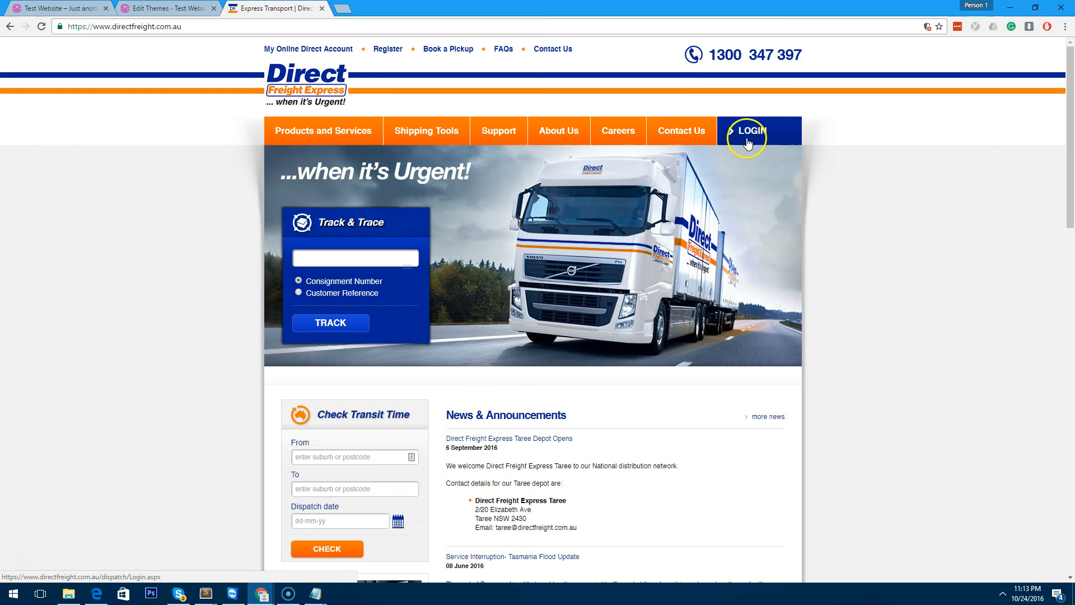
pyautogui.moveTo(373, 326)
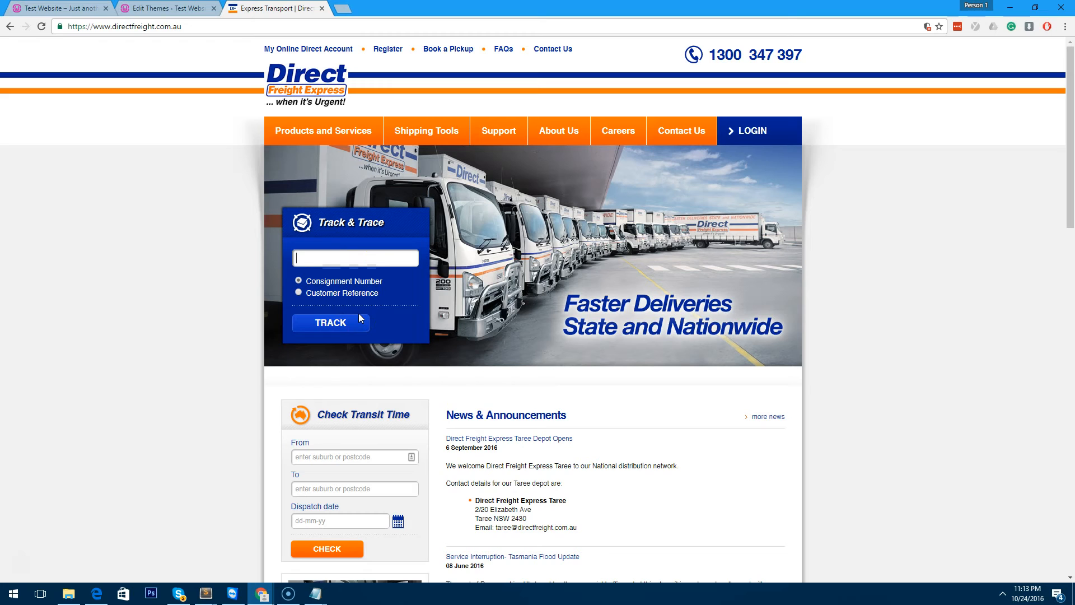
# - Reach Direct Freight's Consignment Status tracking page, then return to the WordPress admin
pyautogui.click(344, 327)
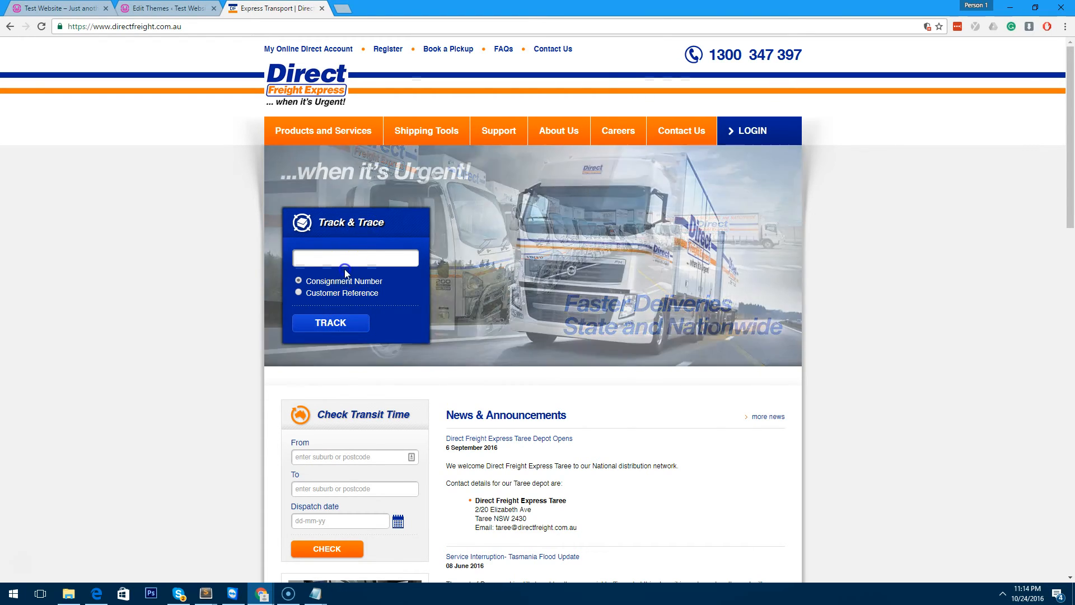
pyautogui.click(330, 322)
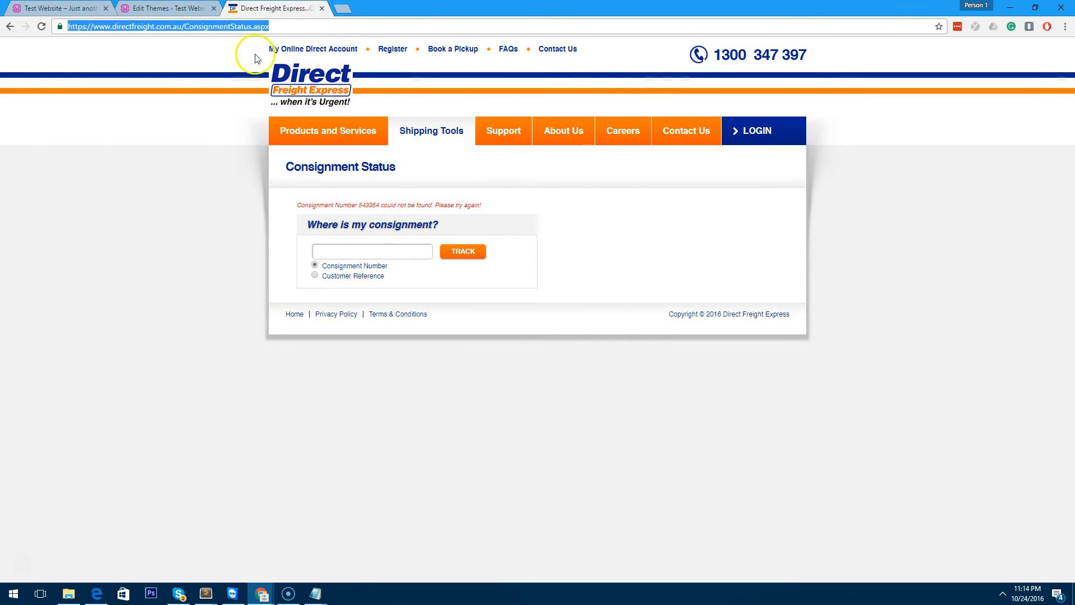
pyautogui.moveTo(245, 8)
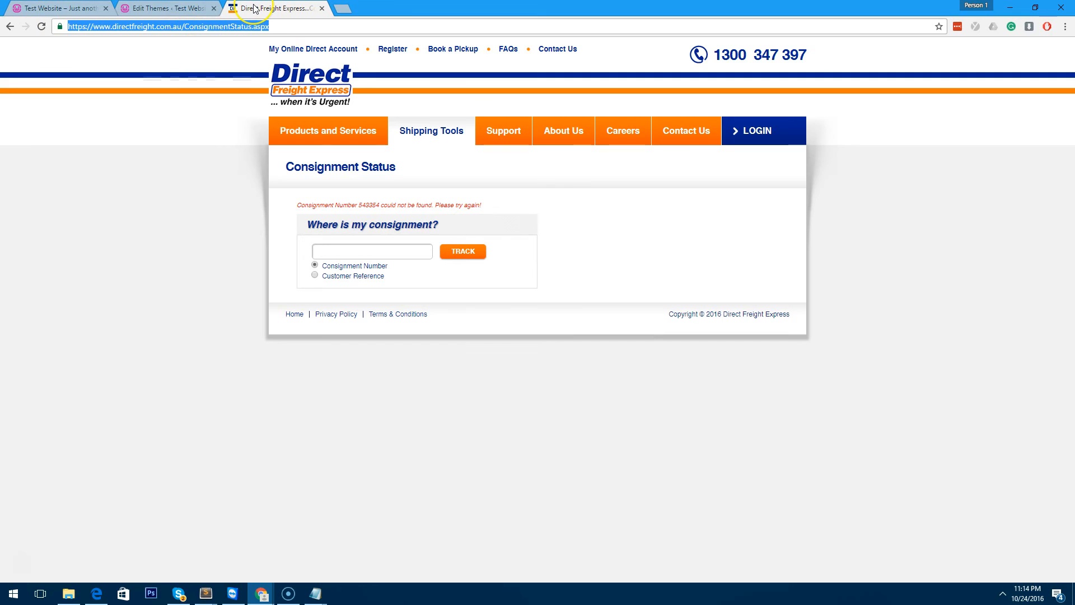
pyautogui.moveTo(260, 9)
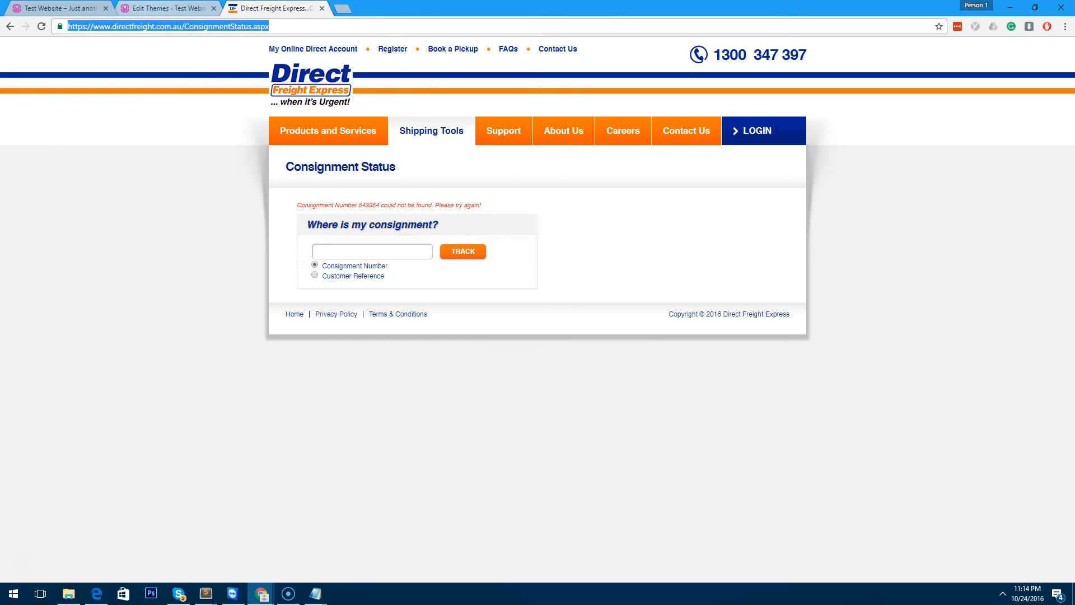
pyautogui.click(163, 9)
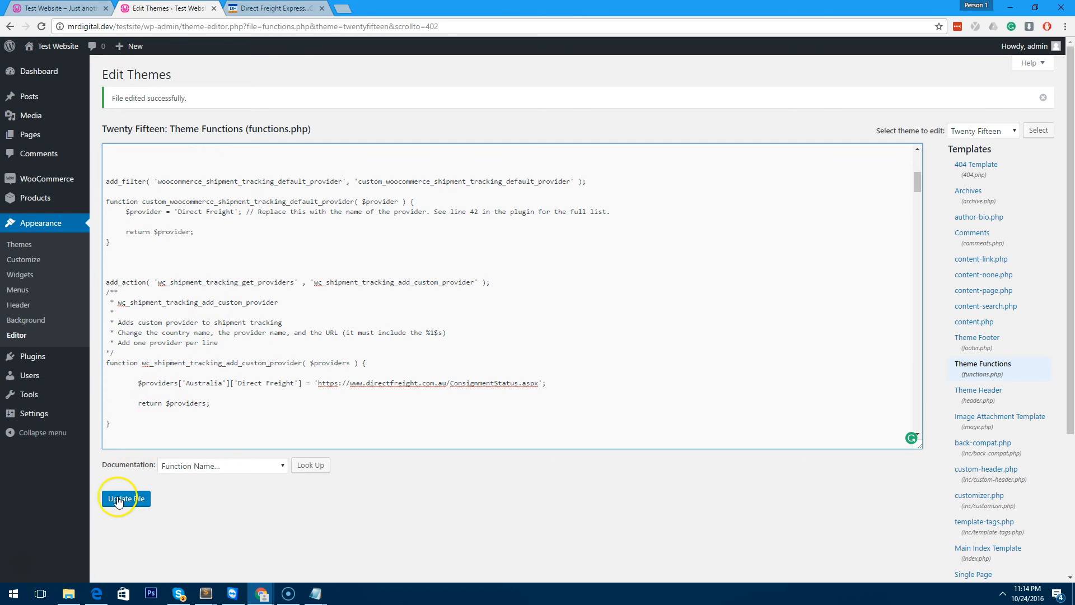
# - Update functions.php with Direct Freight as the custom default tracking provider using the ConsignmentStatus.aspx link
pyautogui.click(126, 498)
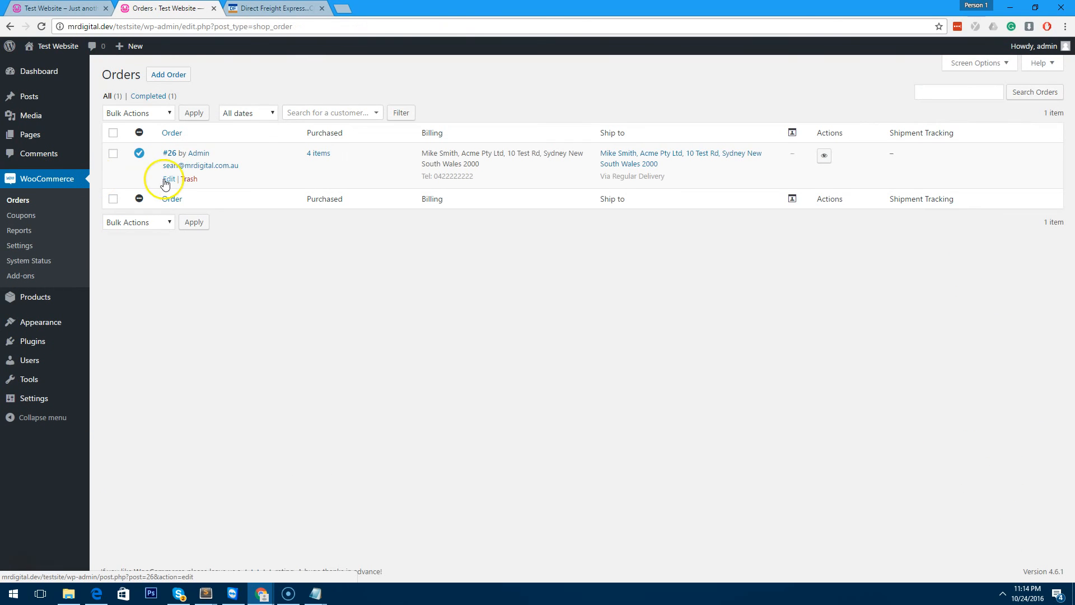
# - Set order #26 back to Processing and save it
pyautogui.click(168, 178)
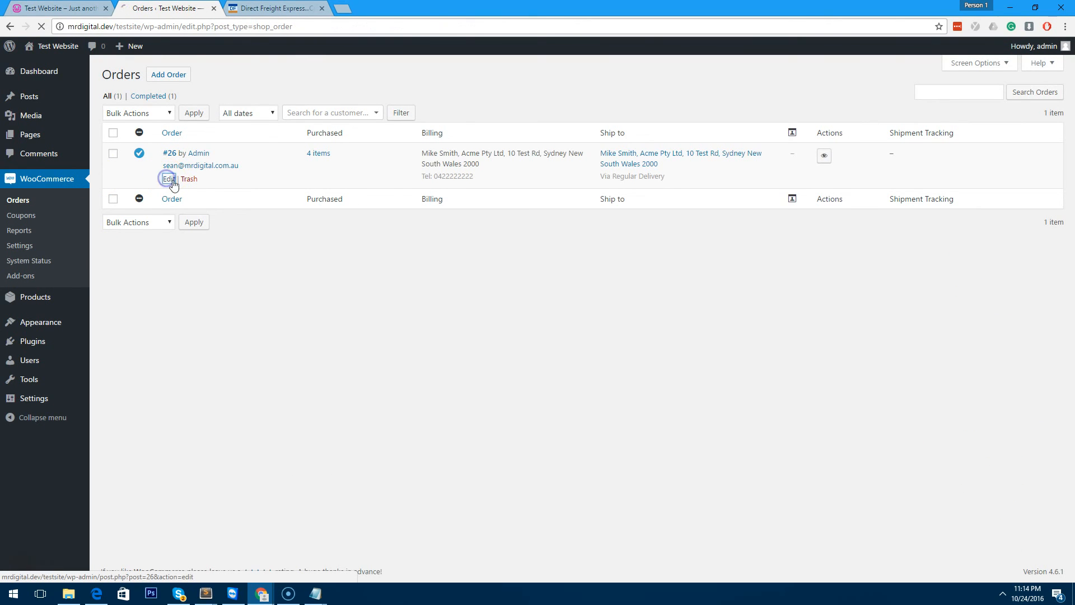
pyautogui.click(168, 178)
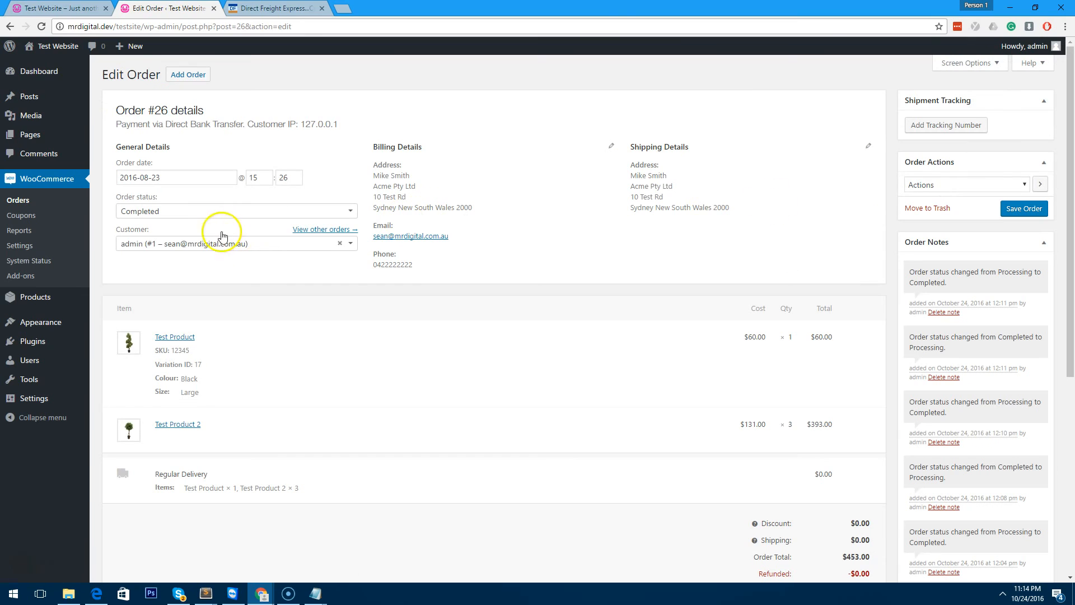
pyautogui.click(235, 210)
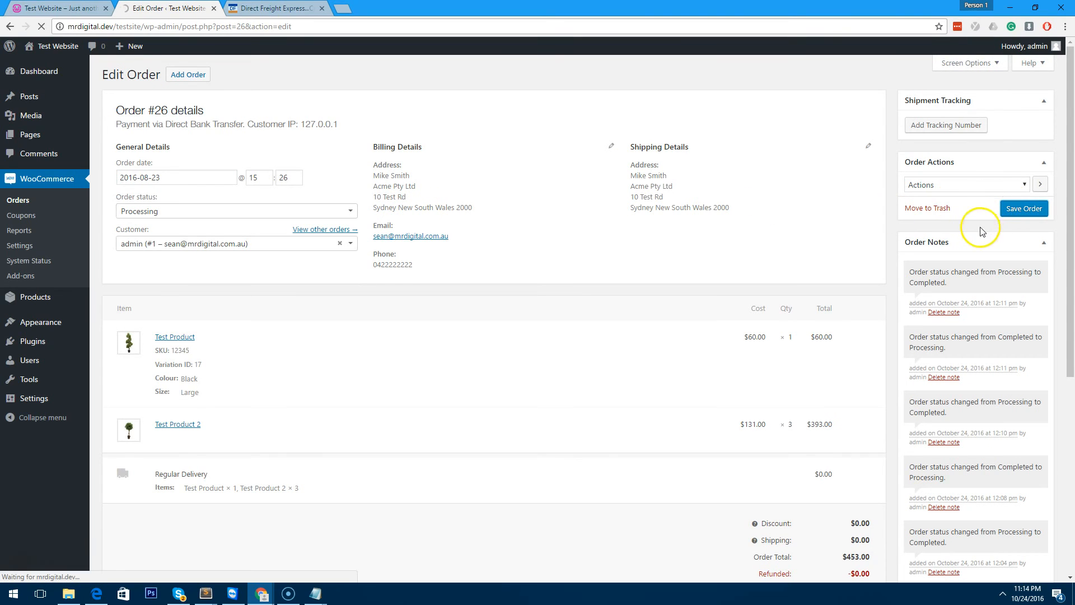
pyautogui.click(945, 125)
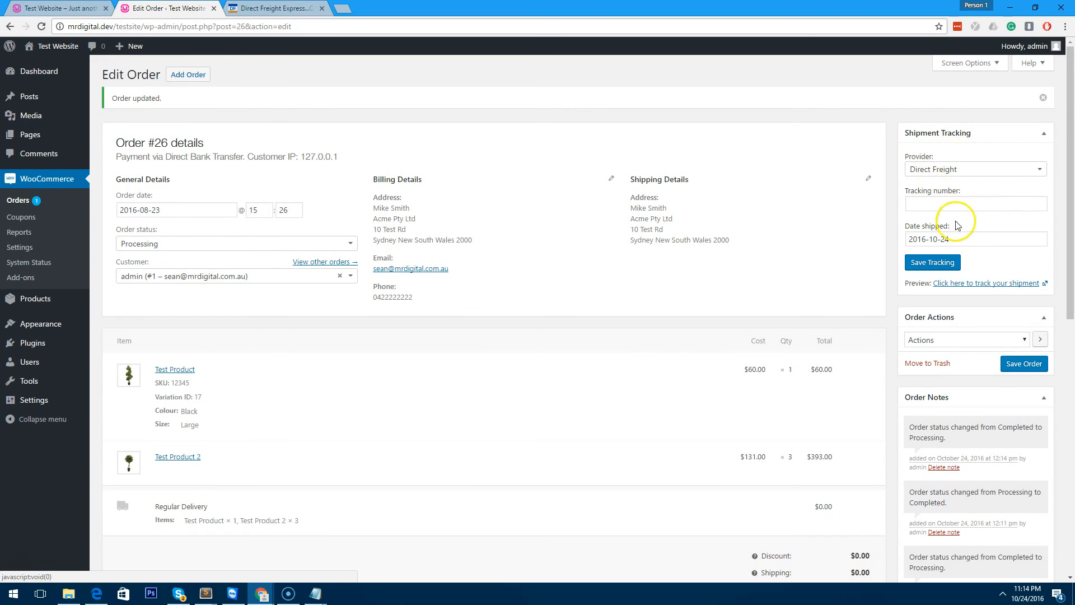
pyautogui.write('43432234')
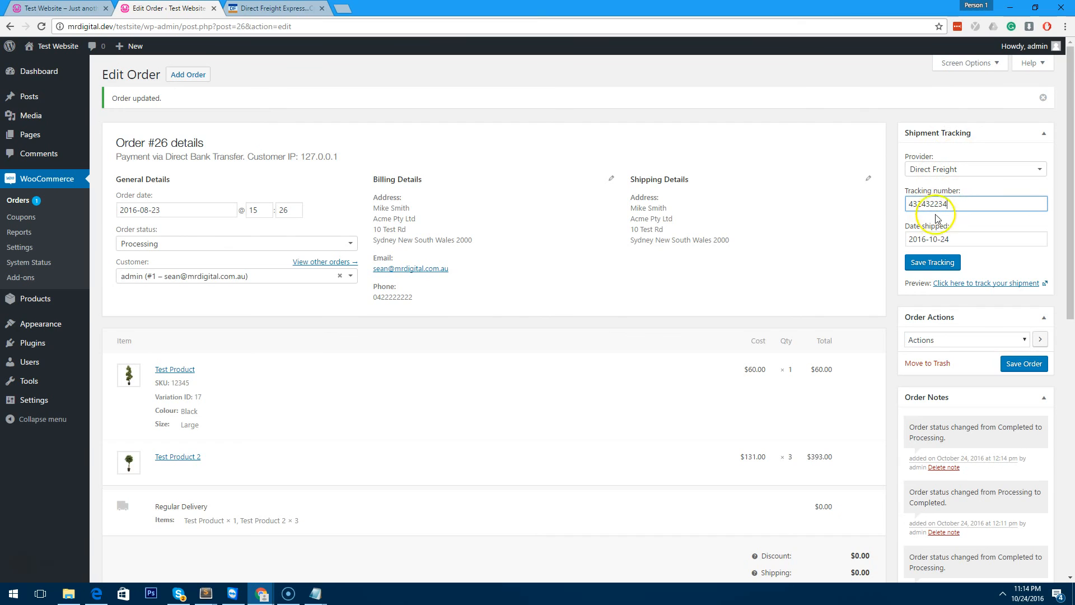
pyautogui.click(932, 262)
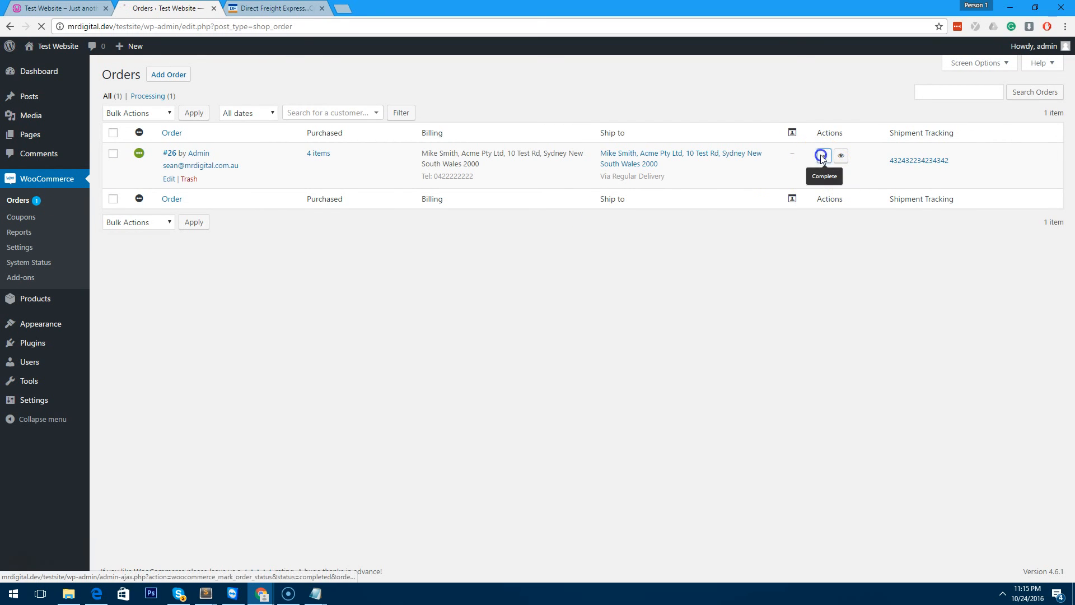
pyautogui.click(820, 156)
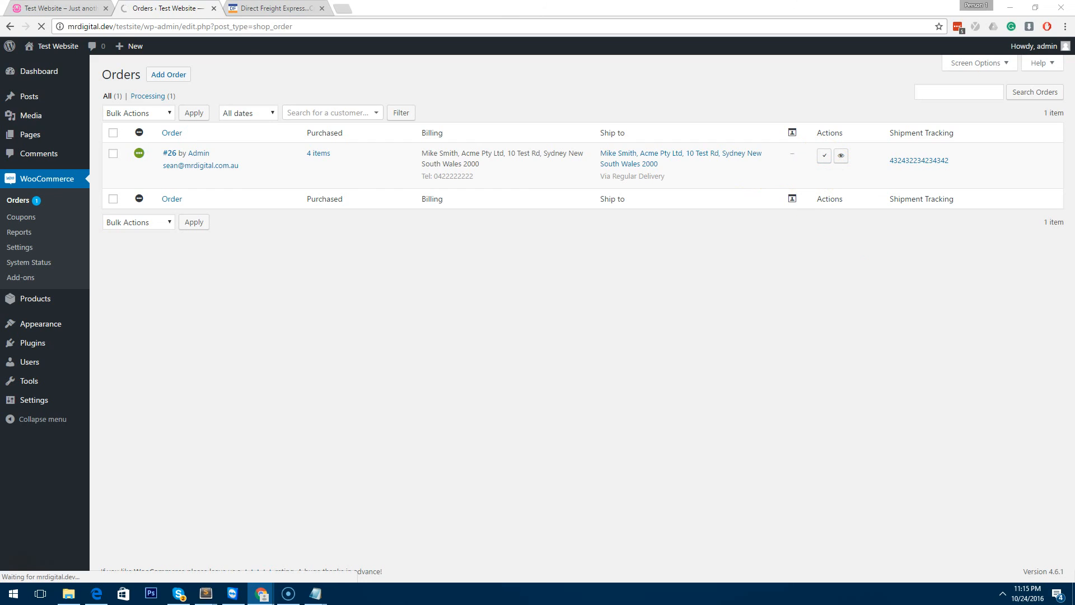
pyautogui.click(824, 156)
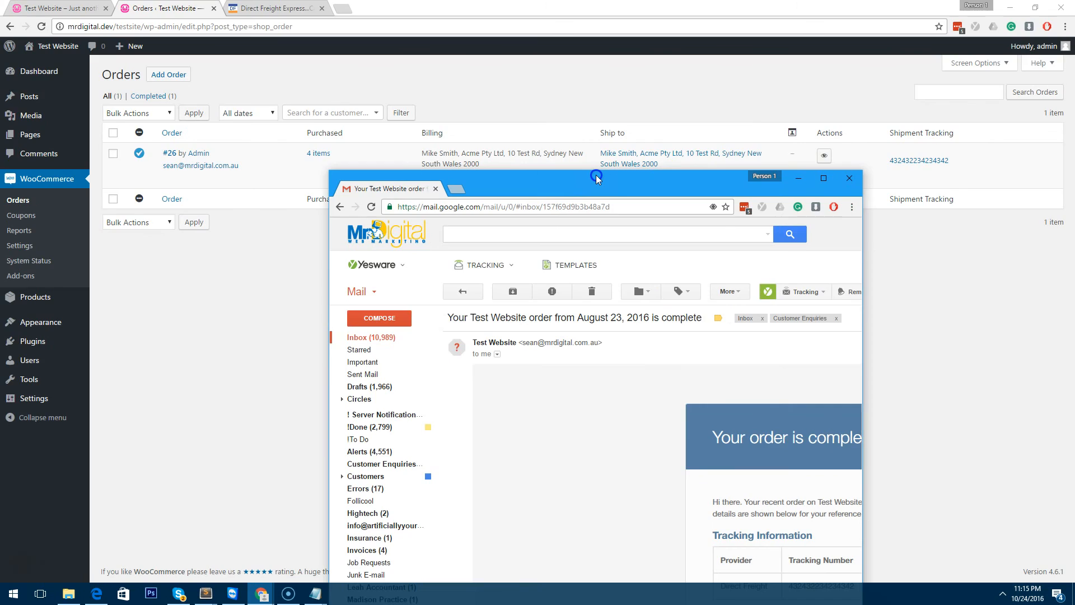
# - Maximize the order-complete email and select the Direct Freight tracking number for order #26
pyautogui.click(823, 178)
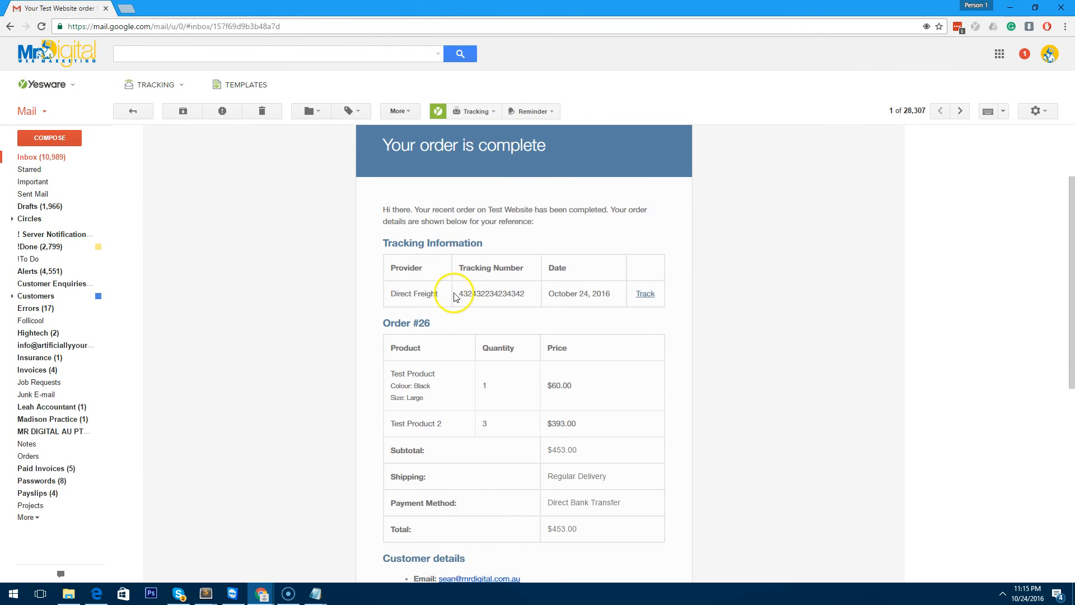
pyautogui.doubleClick(495, 294)
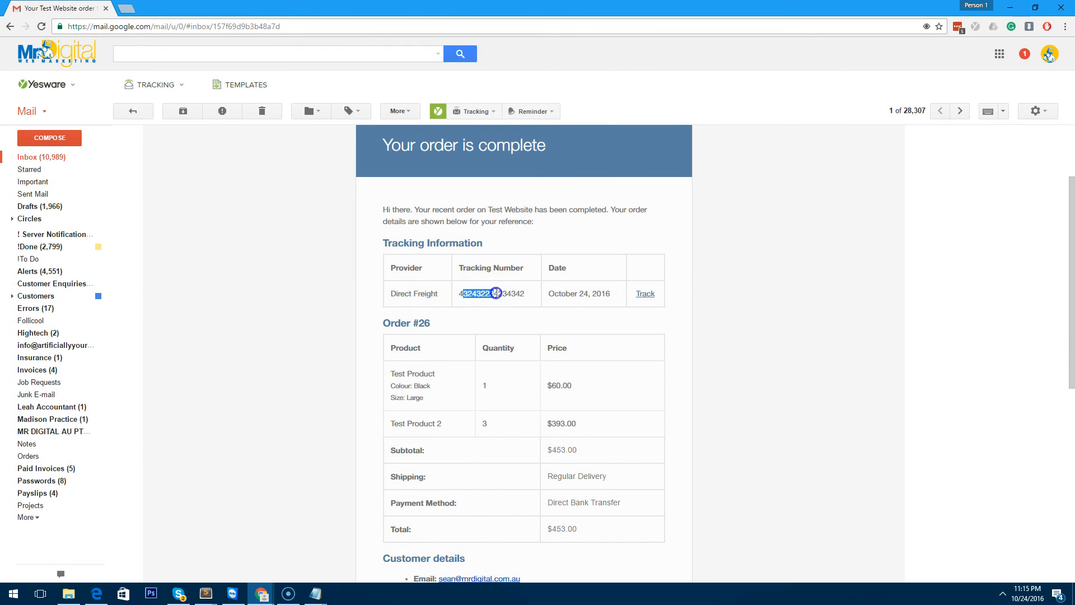
pyautogui.click(645, 293)
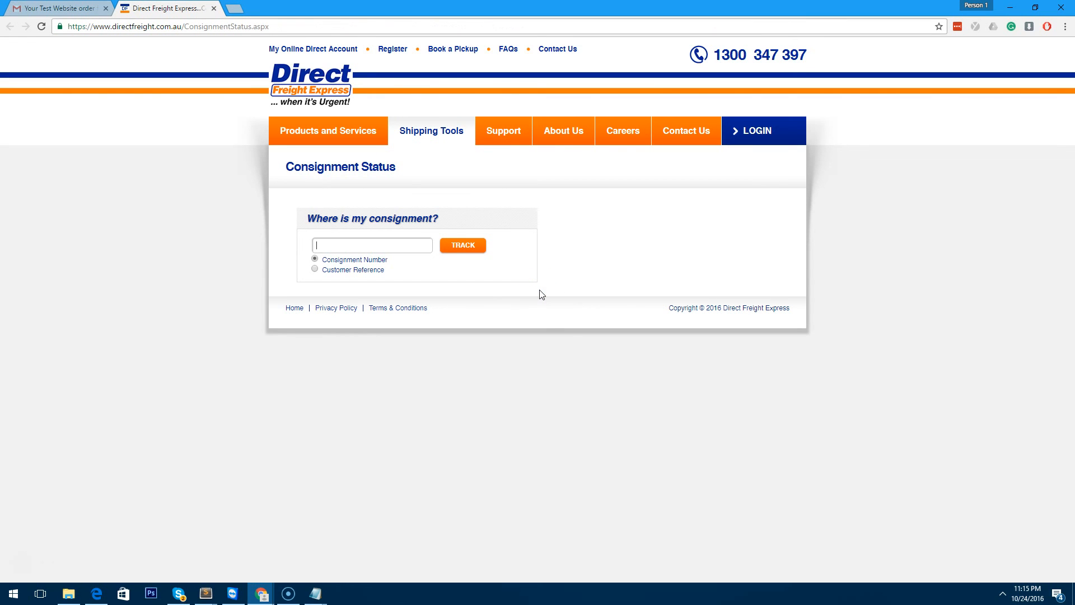
pyautogui.moveTo(540, 283)
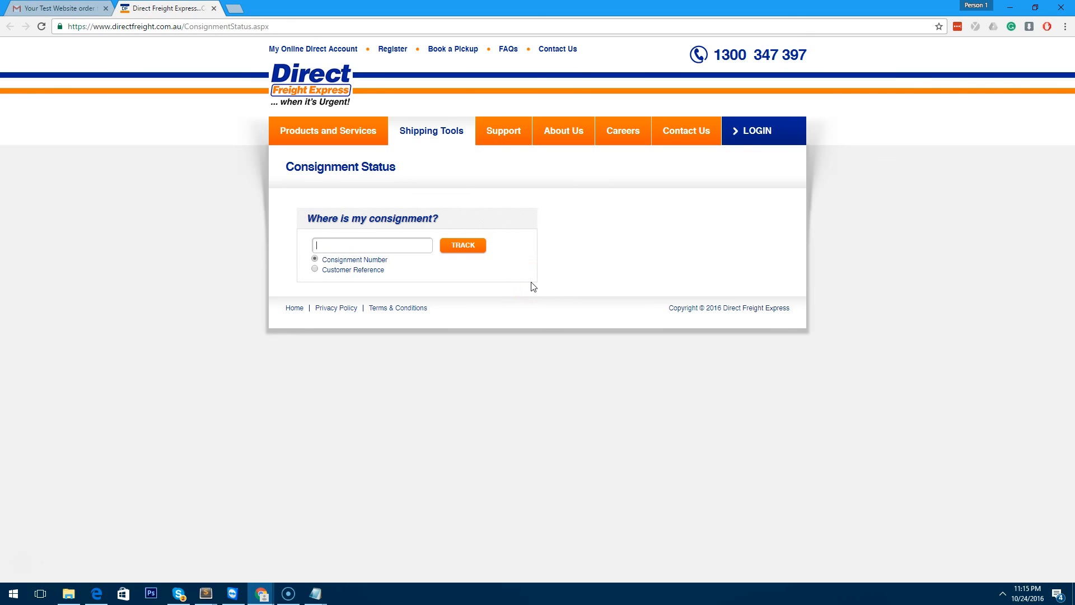
pyautogui.click(328, 130)
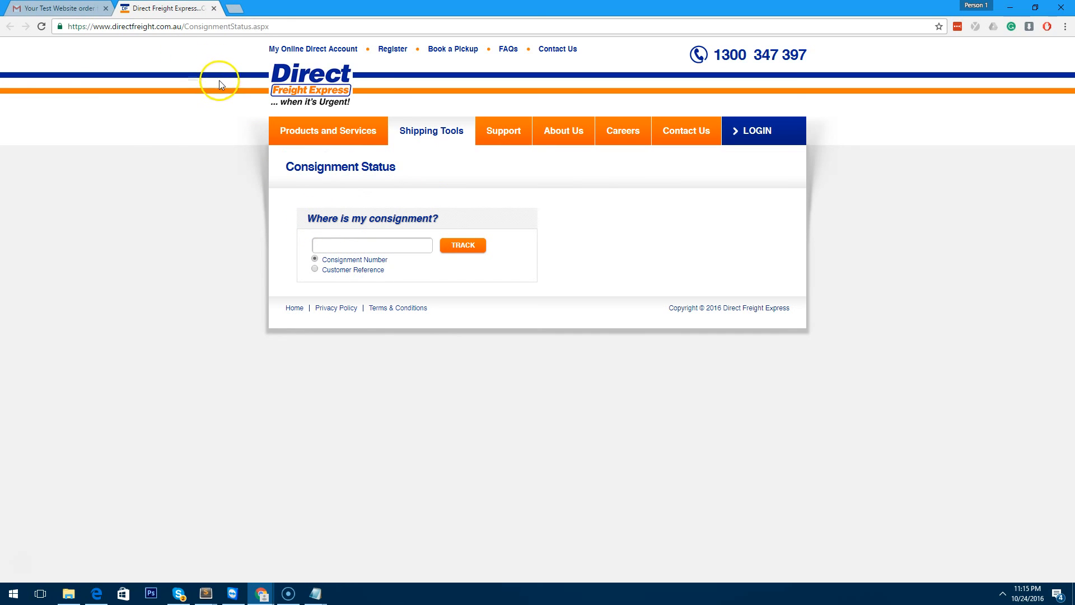
pyautogui.click(372, 246)
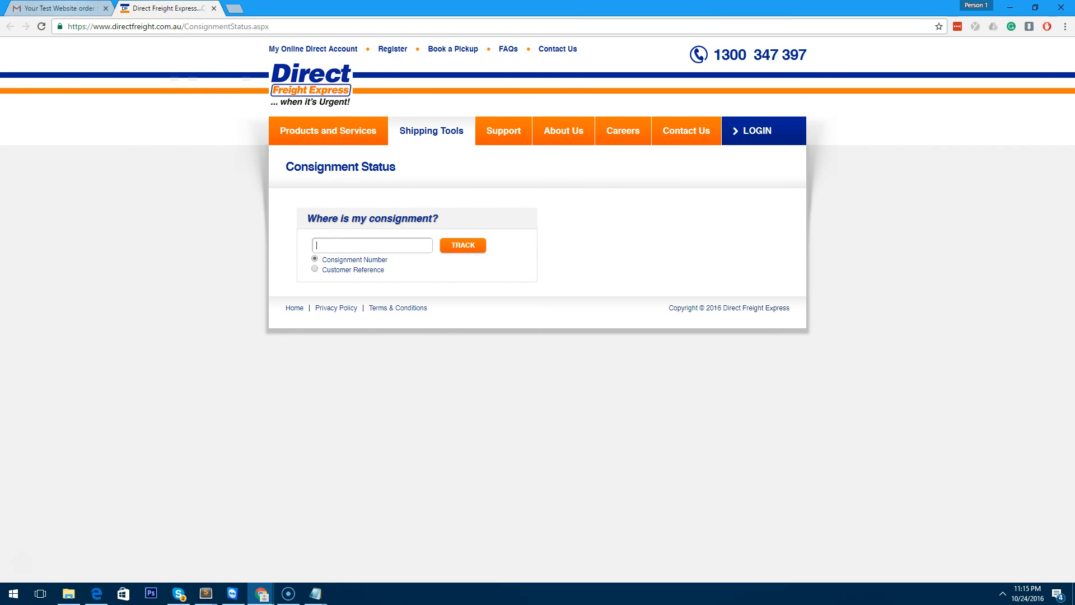
pyautogui.click(59, 9)
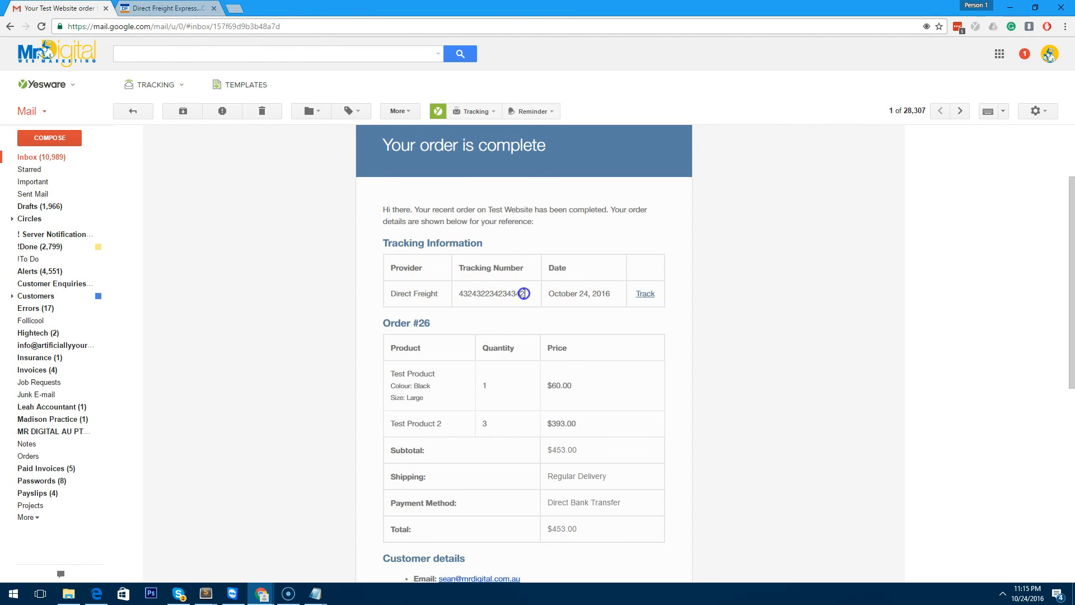
pyautogui.click(645, 294)
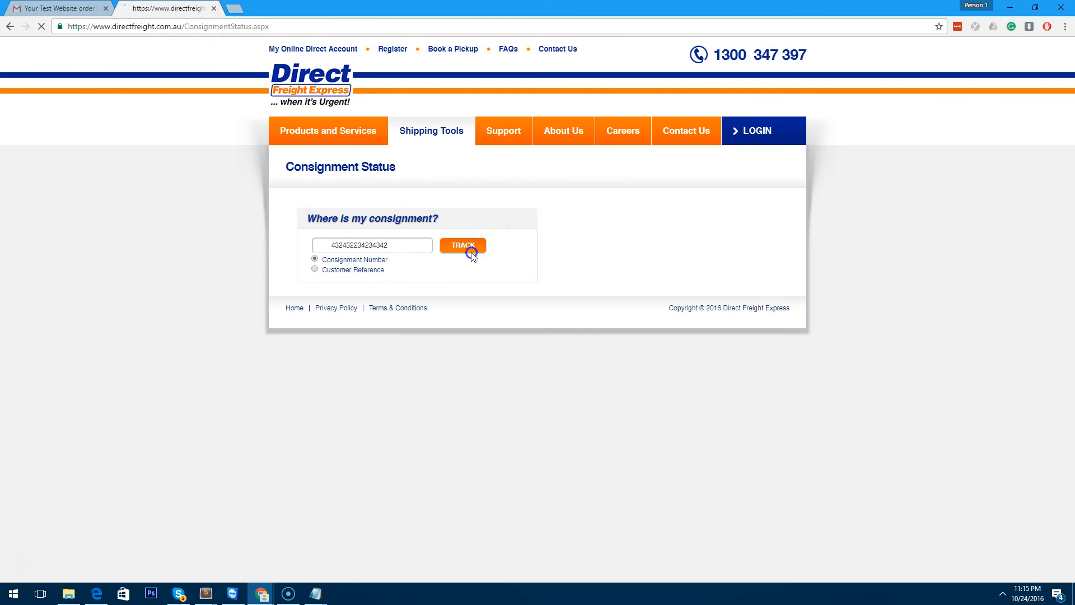
pyautogui.click(62, 9)
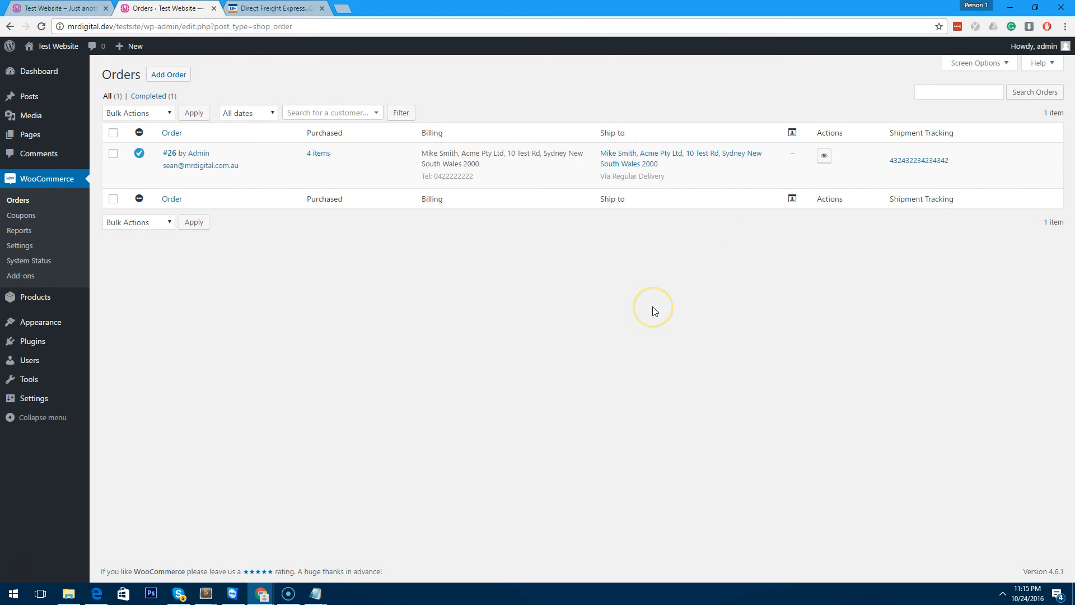
pyautogui.moveTo(631, 286)
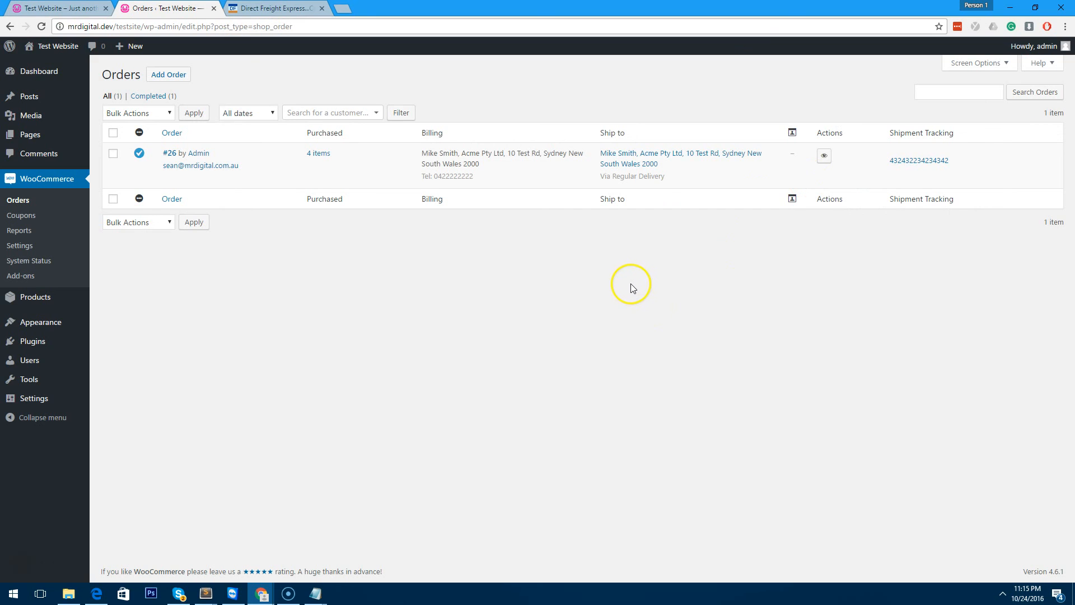
pyautogui.moveTo(199, 486)
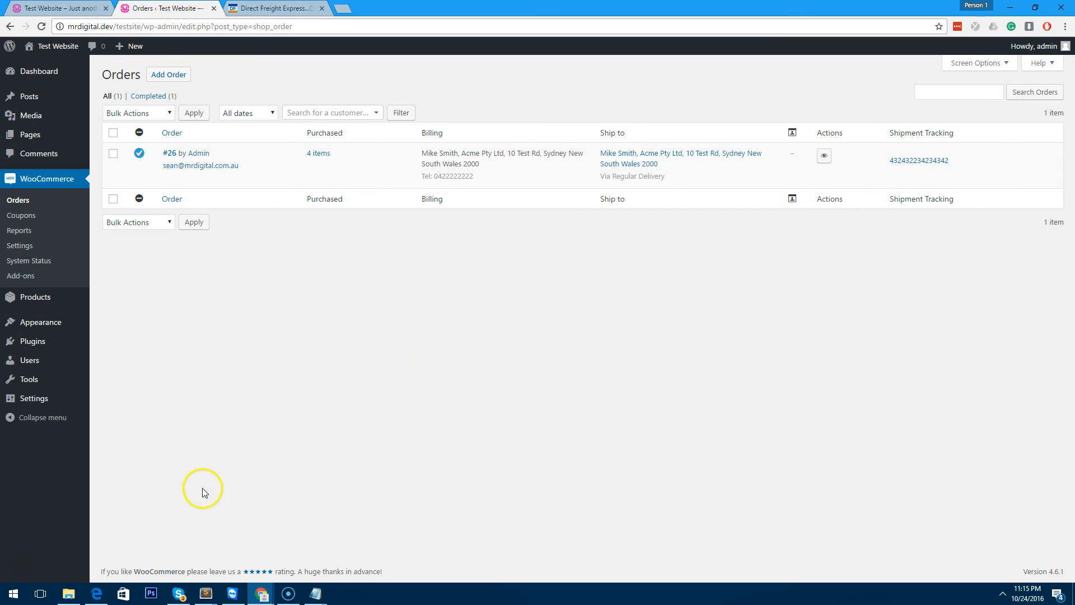